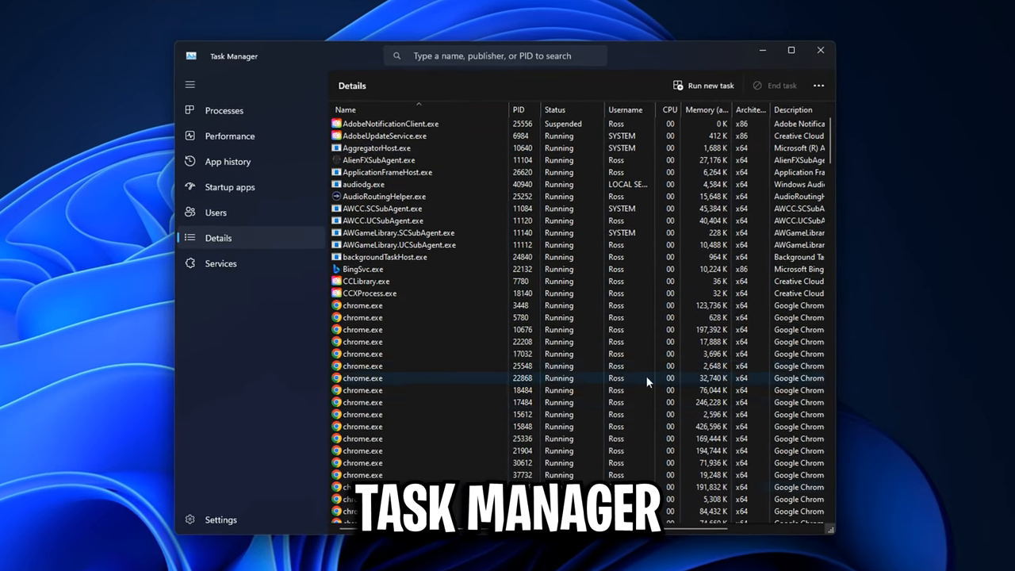
Step: Filter Task Manager Details for 'epic' and bring up EpicGamesLauncher.exe's processor affinity dialog
text(epic)
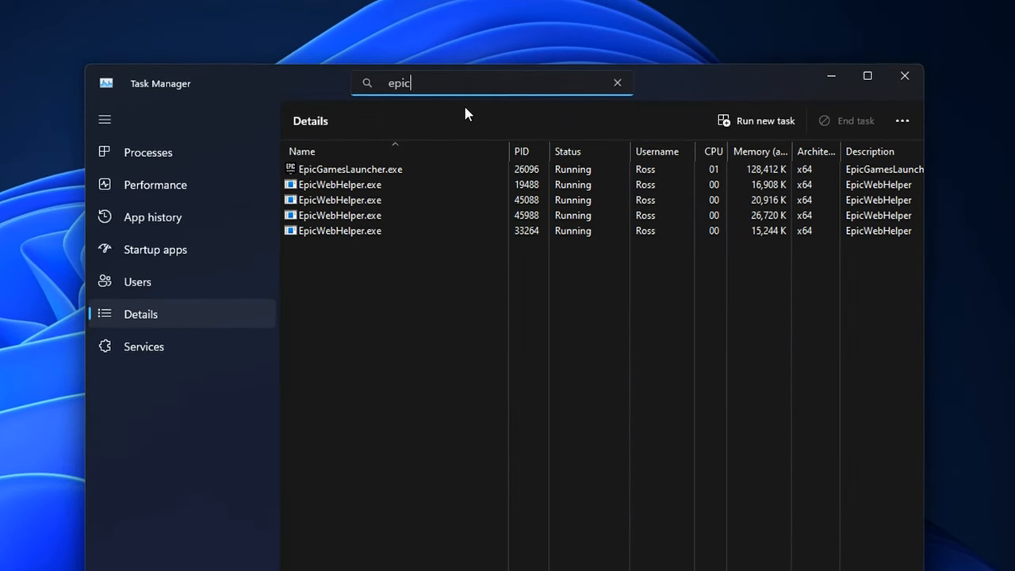
right_click(349, 168)
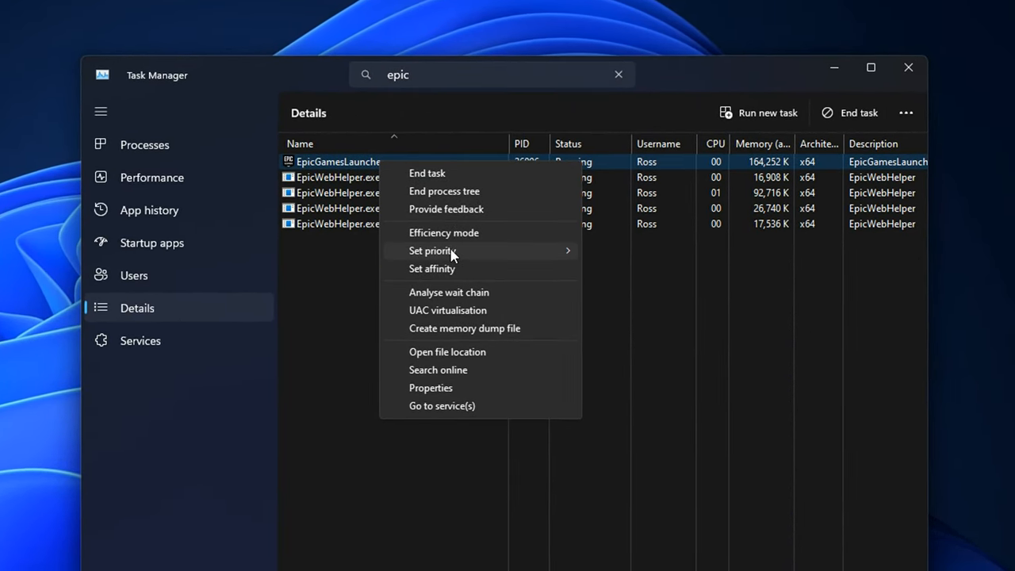
click(431, 268)
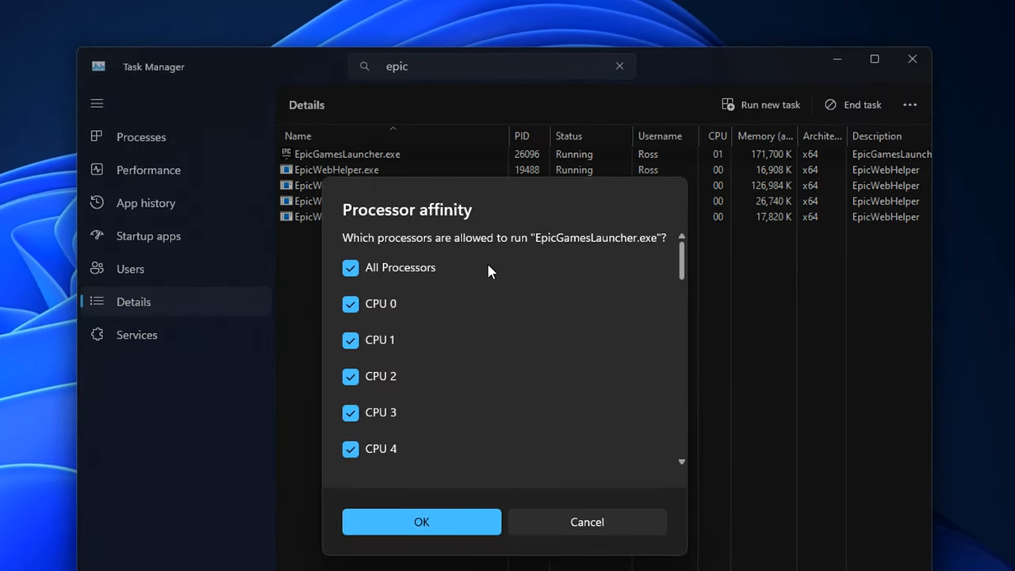
Step: Limit the launcher's affinity to the performance cores only and confirm
scroll(down, 3)
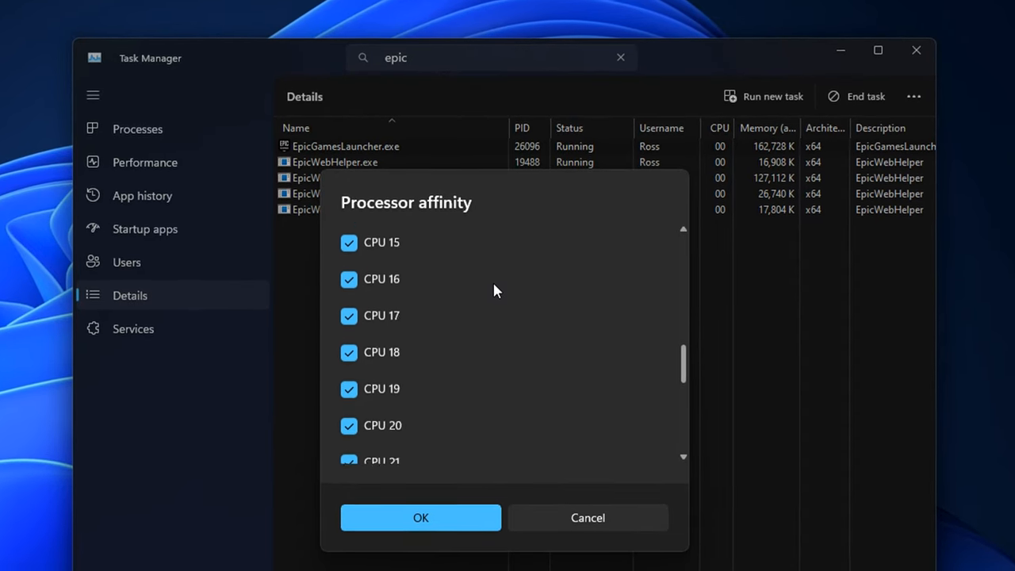
scroll(down, 3)
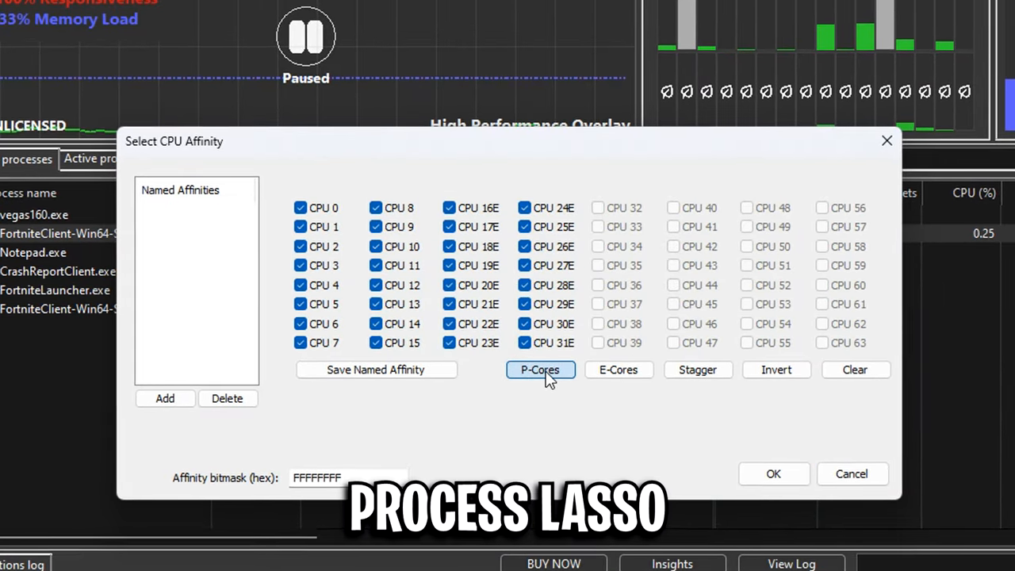
click(539, 370)
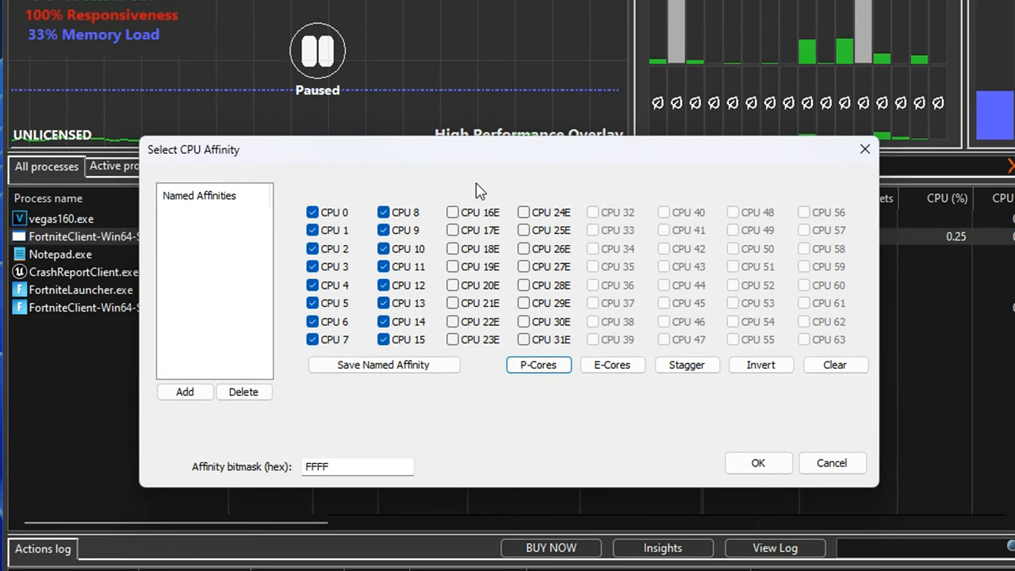
click(831, 464)
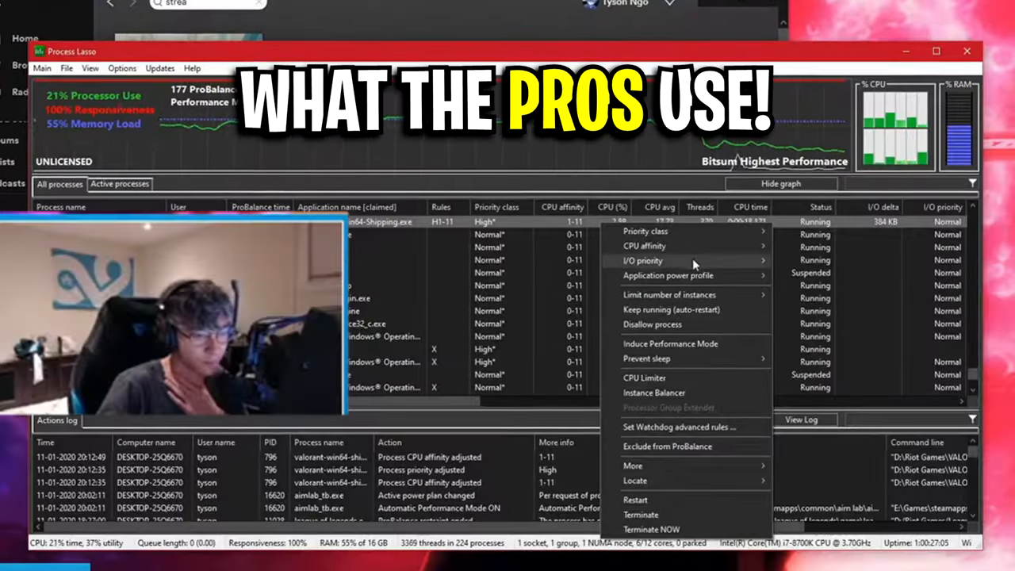
click(644, 246)
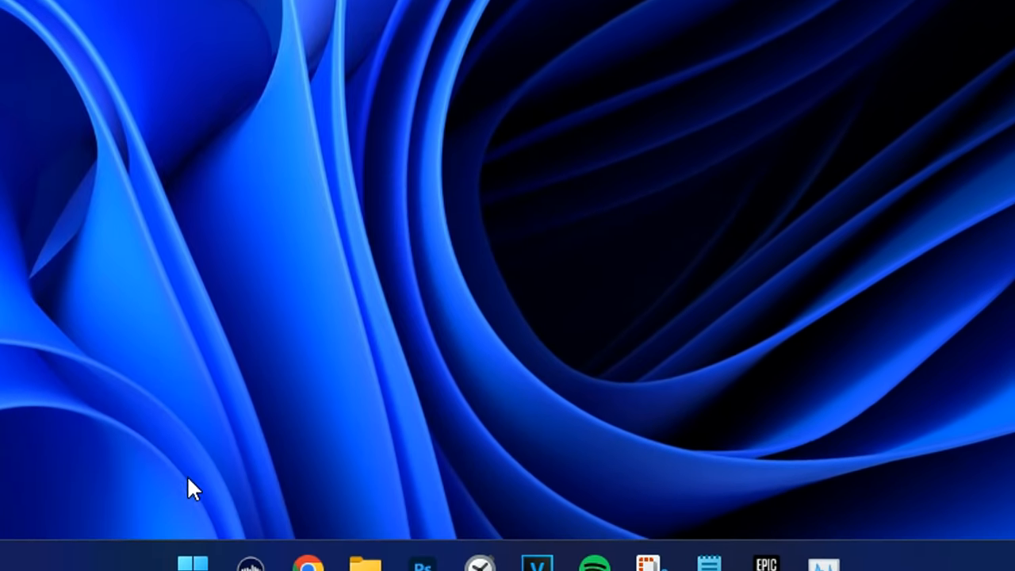
Step: Find 'restore point' from Start and reach the System Protection settings
text(restore)
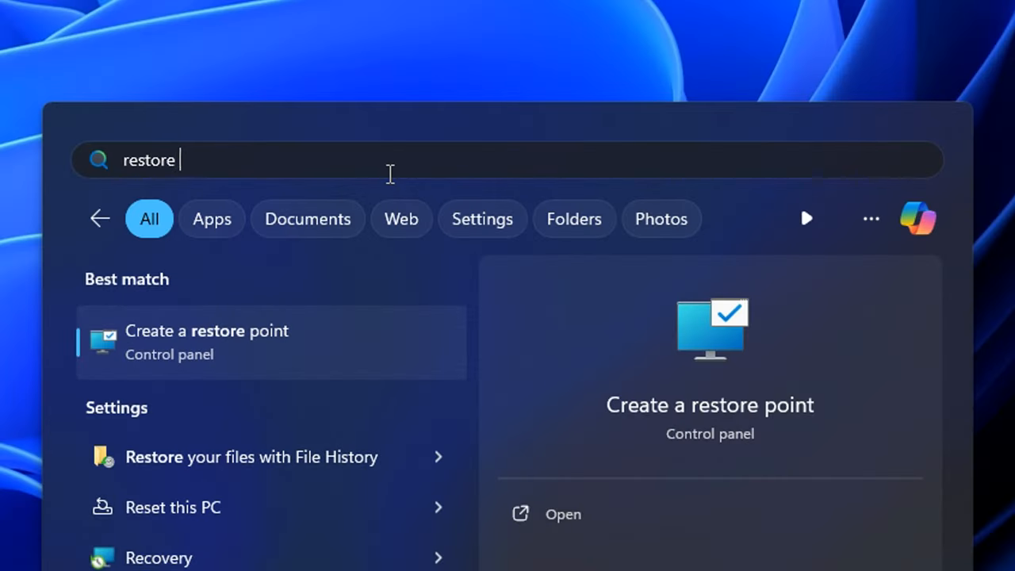
text(point)
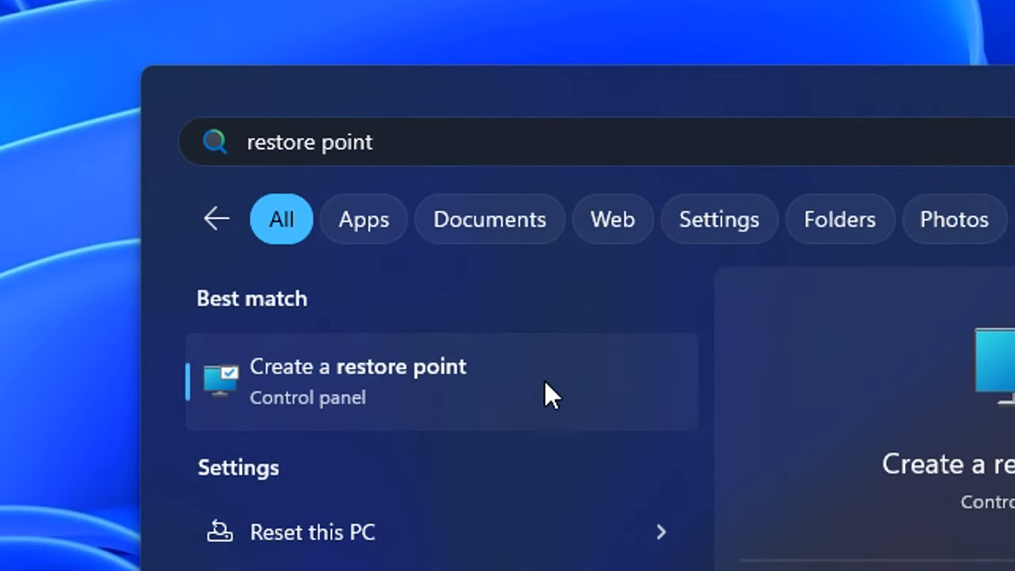
click(359, 380)
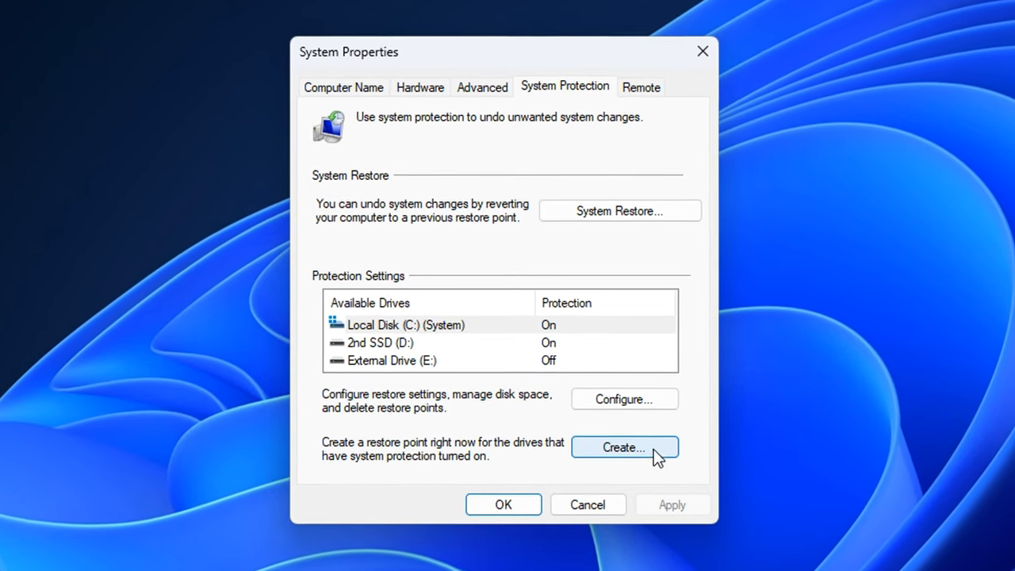
Step: Create a new system restore point described as Process Lasso
click(625, 448)
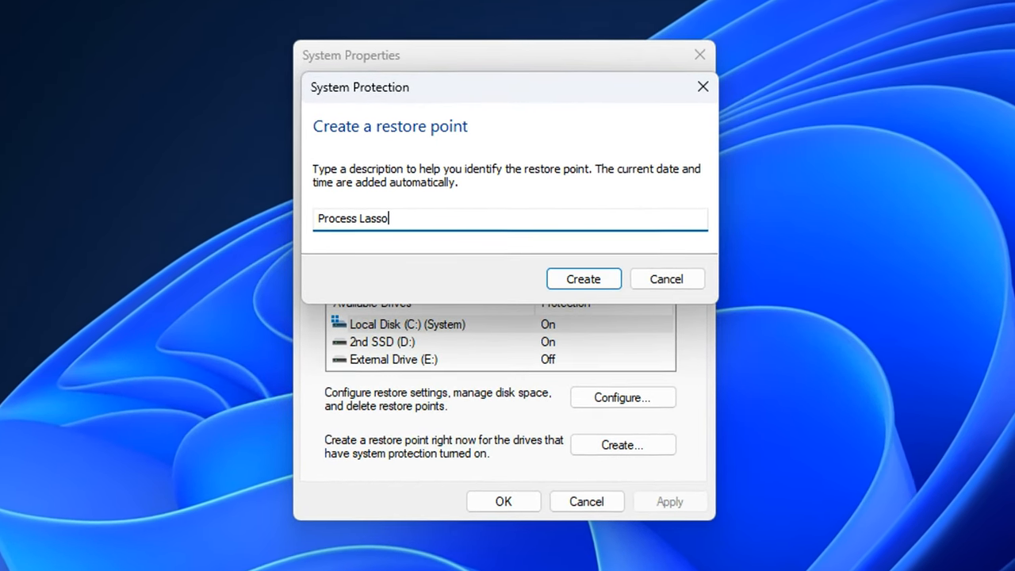
click(584, 279)
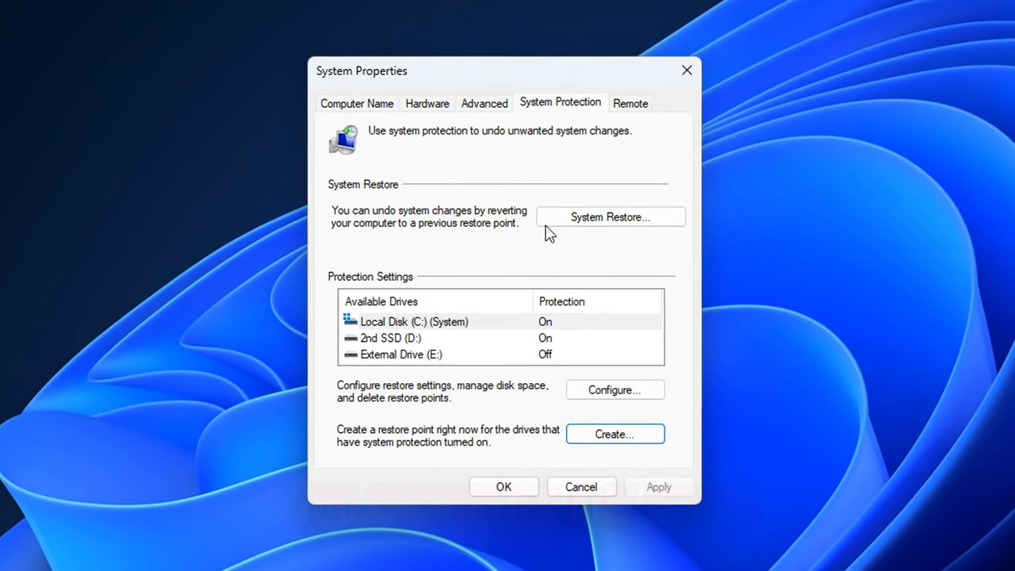
click(610, 216)
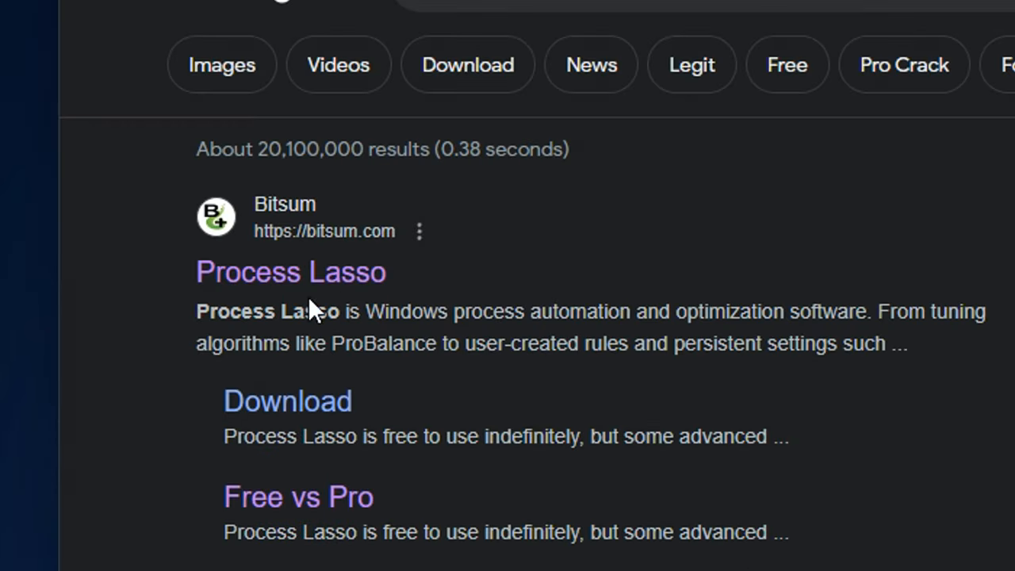
Step: Get Process Lasso from the Bitsum site and have it running with its process list
click(290, 271)
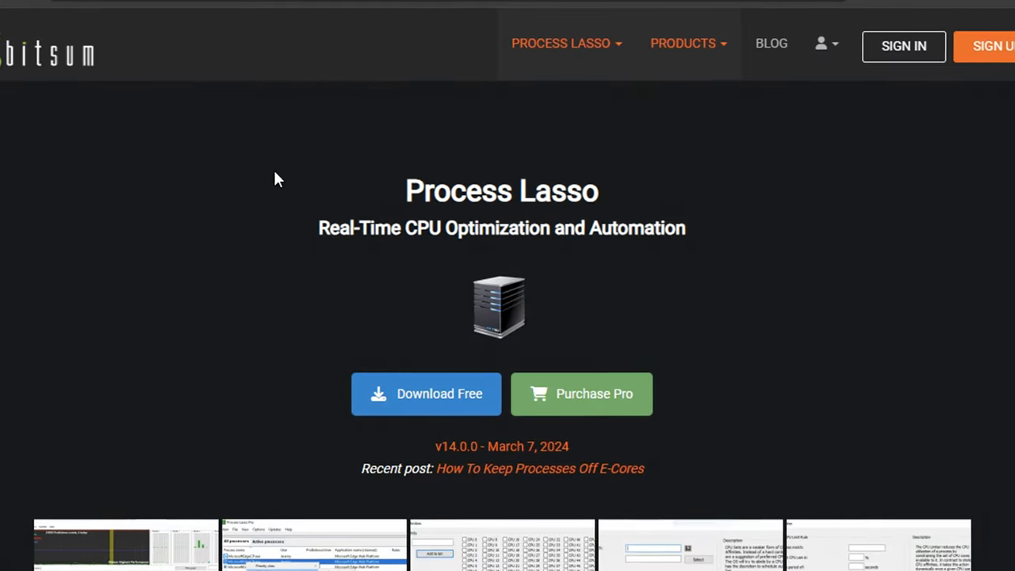
double_click(476, 225)
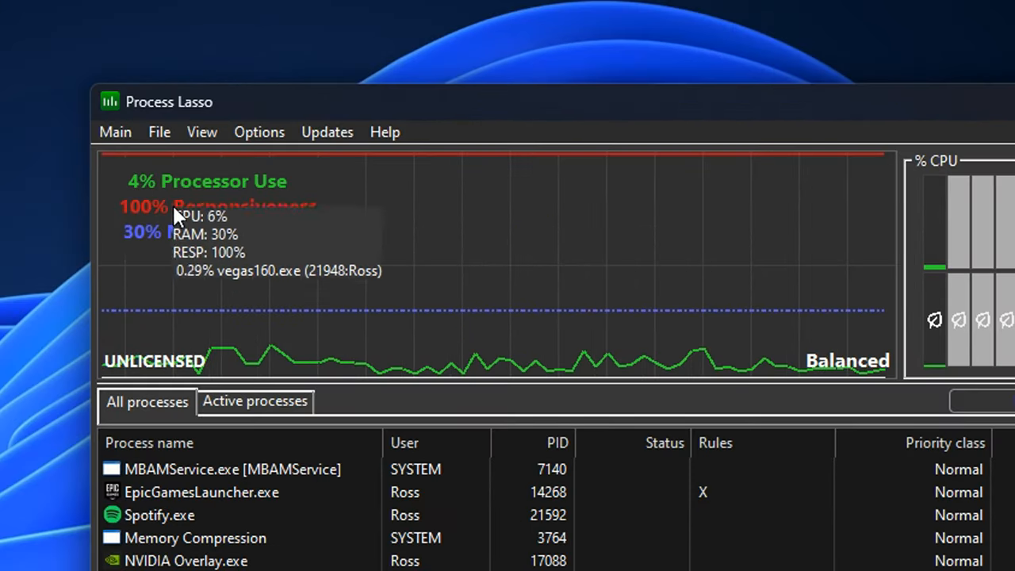
click(114, 132)
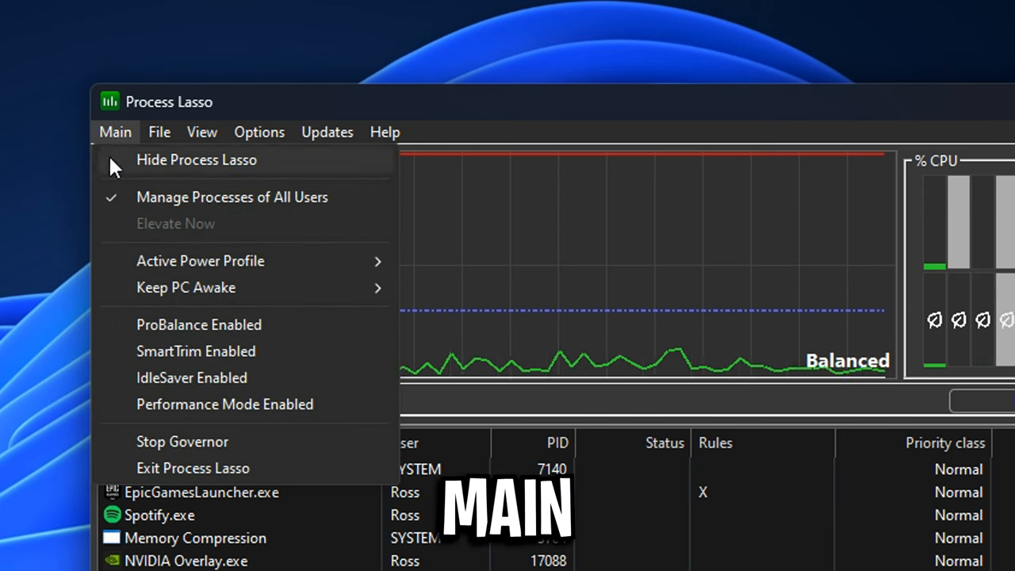
mouse_move(267, 209)
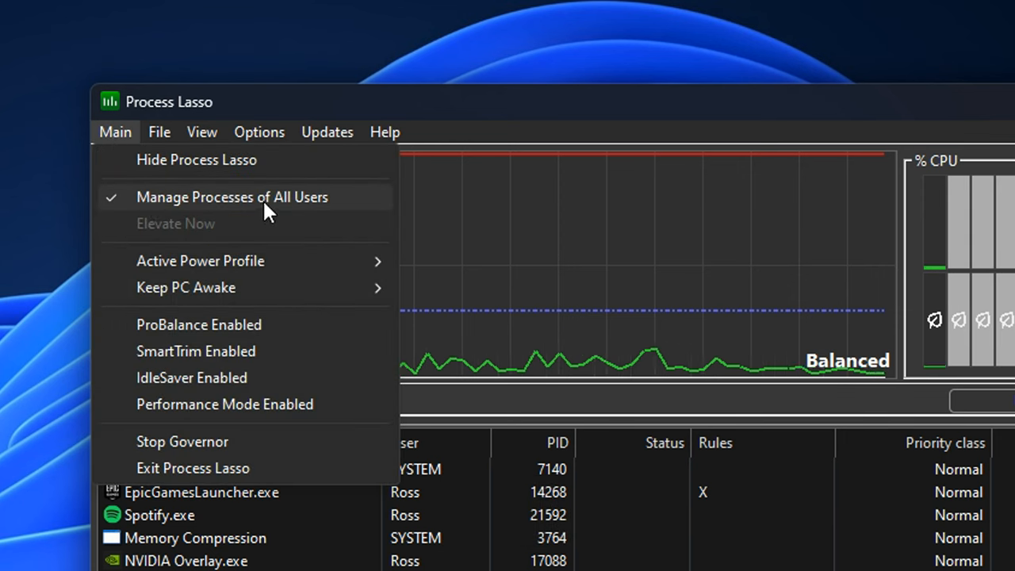
mouse_move(361, 225)
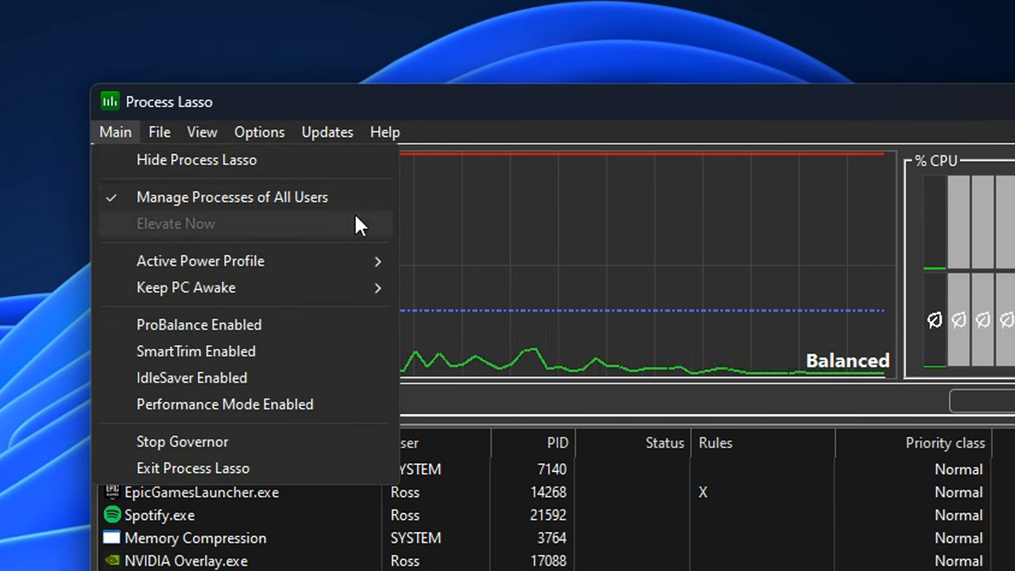
mouse_move(187, 323)
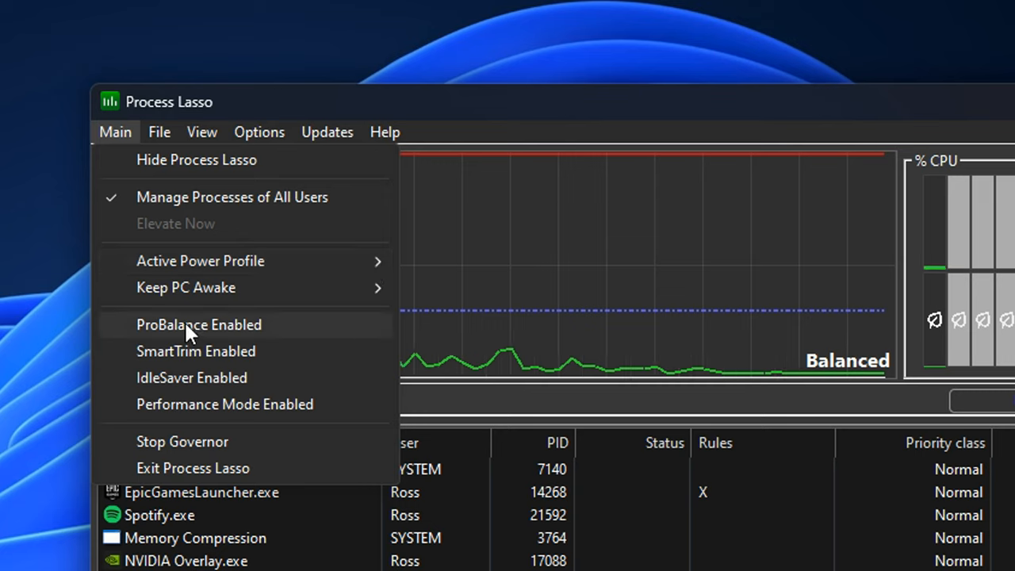
mouse_move(330, 333)
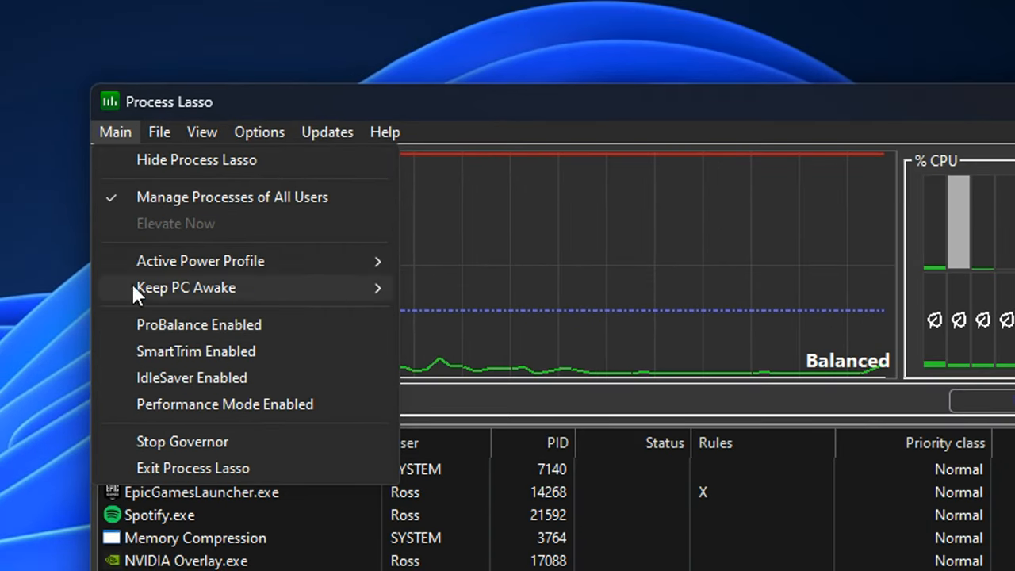
click(259, 132)
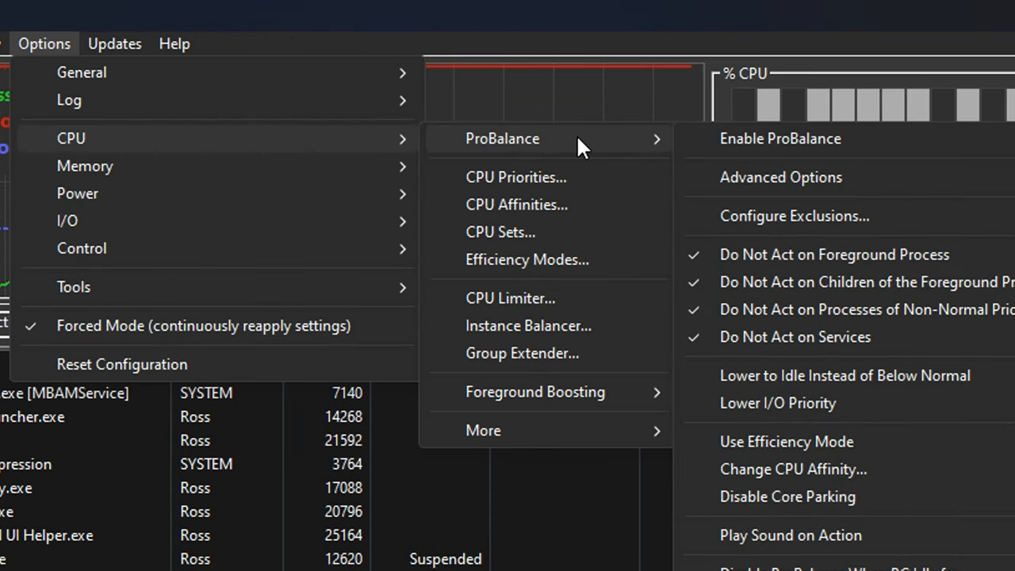
mouse_move(737, 151)
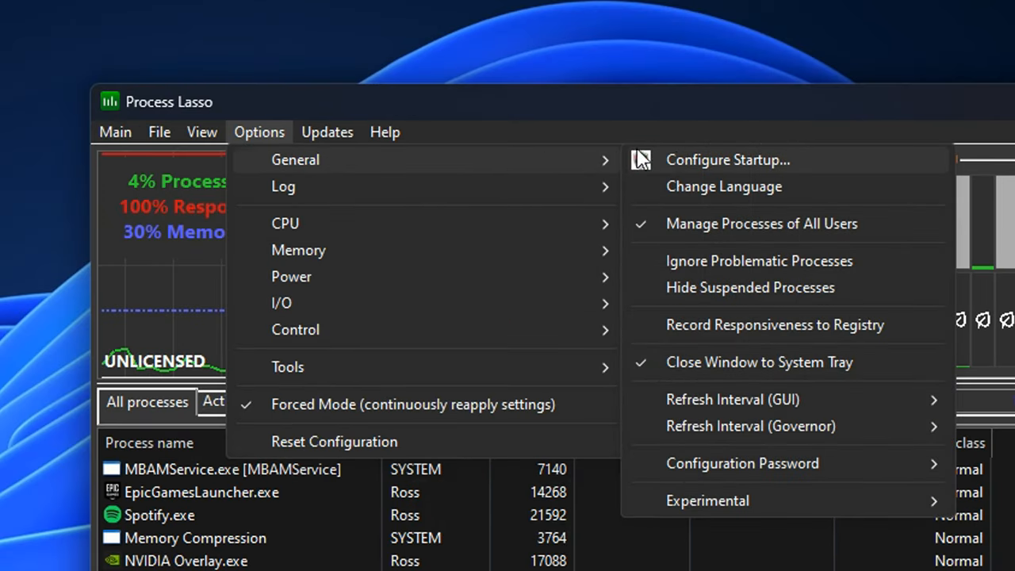
mouse_move(822, 157)
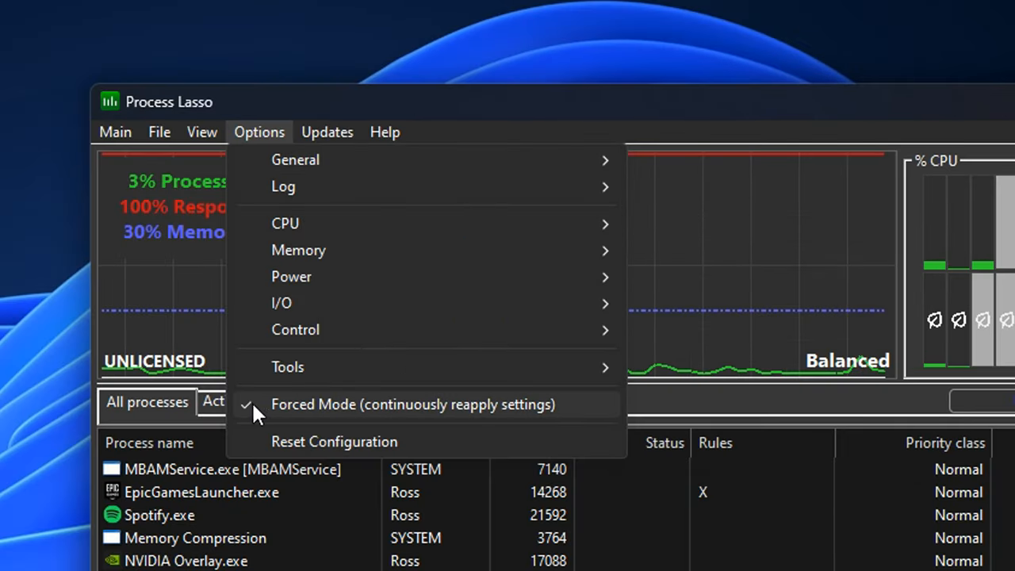
mouse_move(409, 413)
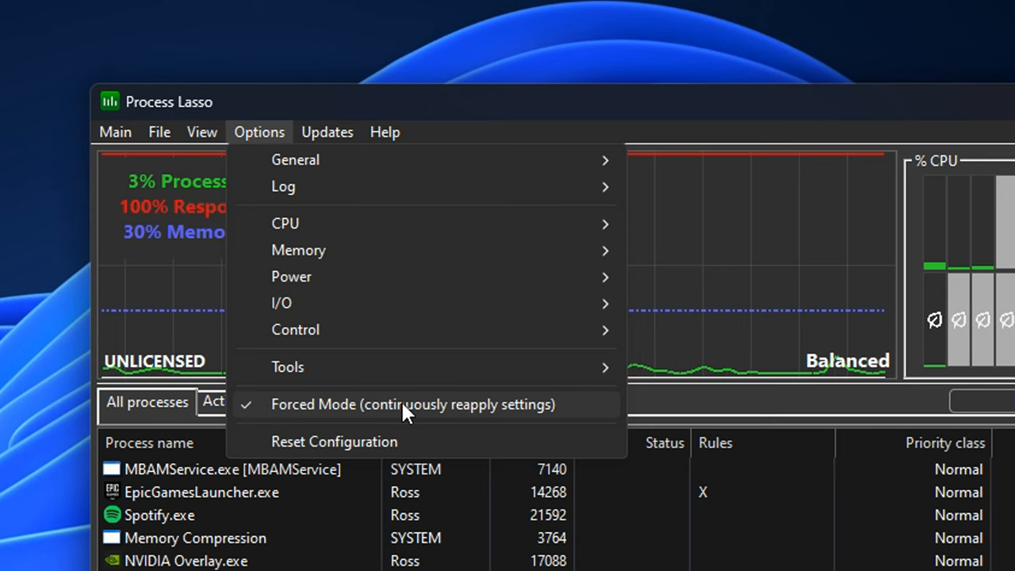
mouse_move(569, 419)
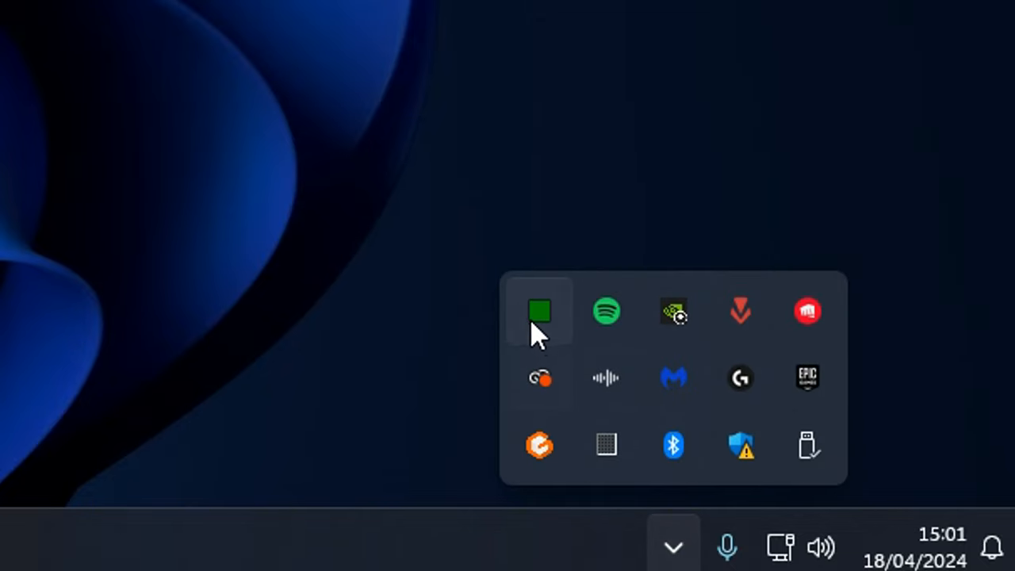
mouse_move(540, 317)
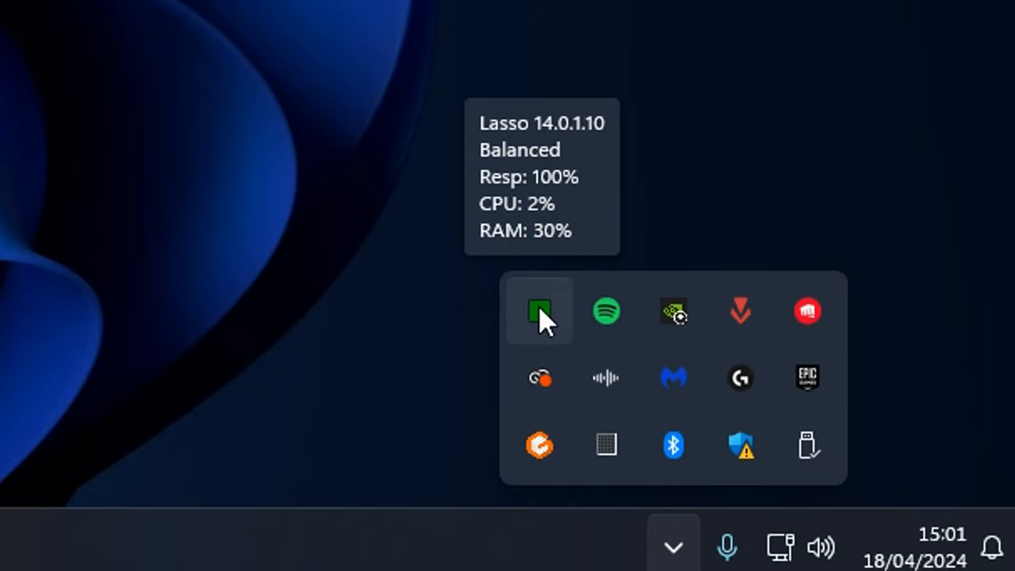
Step: Show Process Lasso's main window and filter its process list for FORTNITE
click(539, 310)
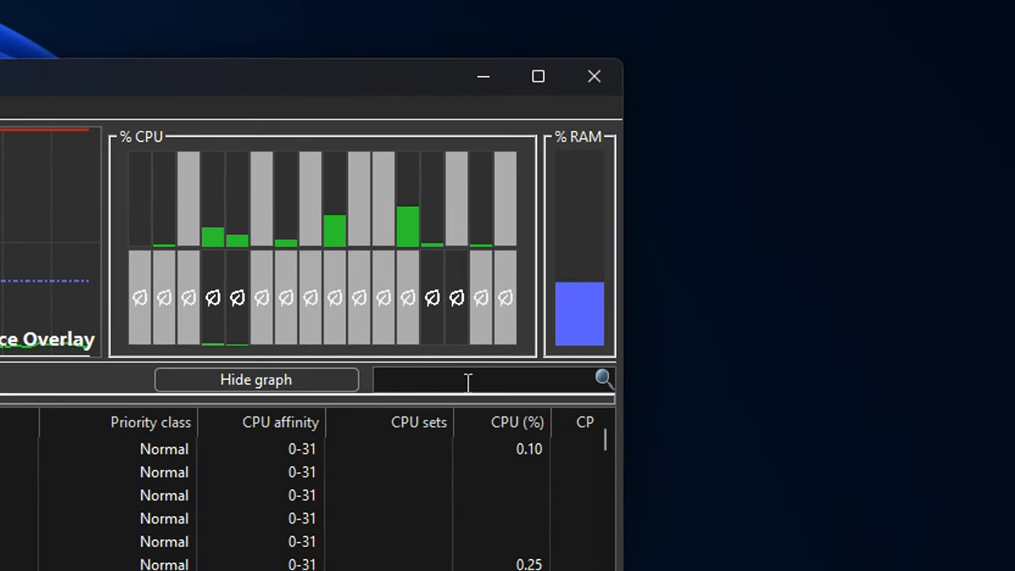
text(FORT)
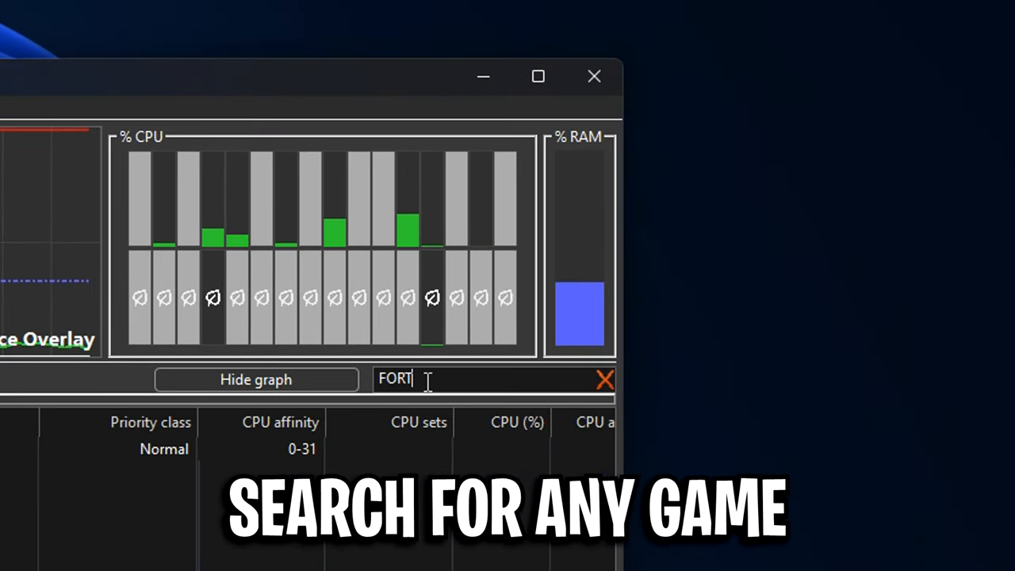
text(NITE)
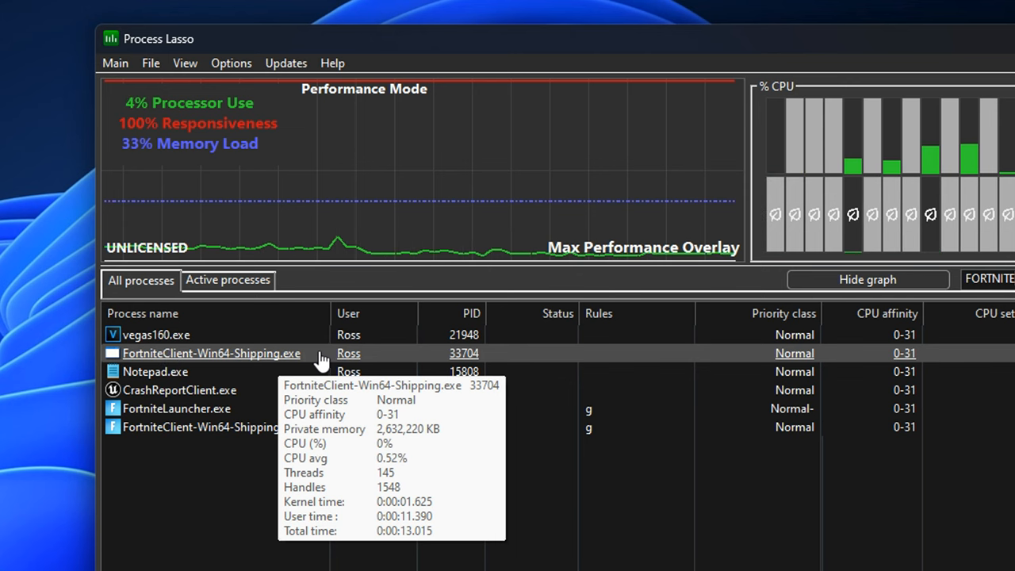
Step: Set FortniteClient-Win64-Shipping.exe to always run at High CPU priority
right_click(210, 352)
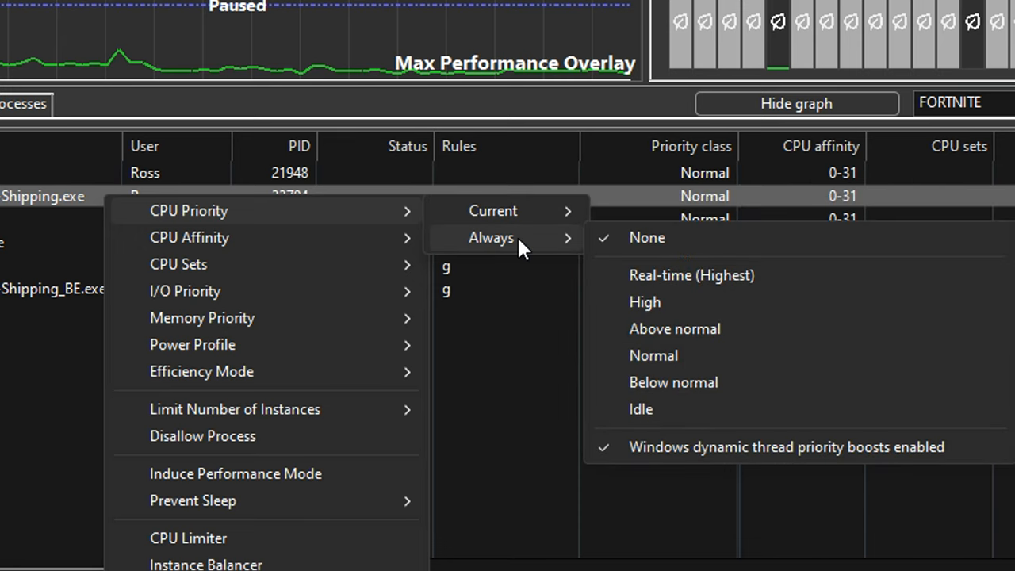
mouse_move(698, 238)
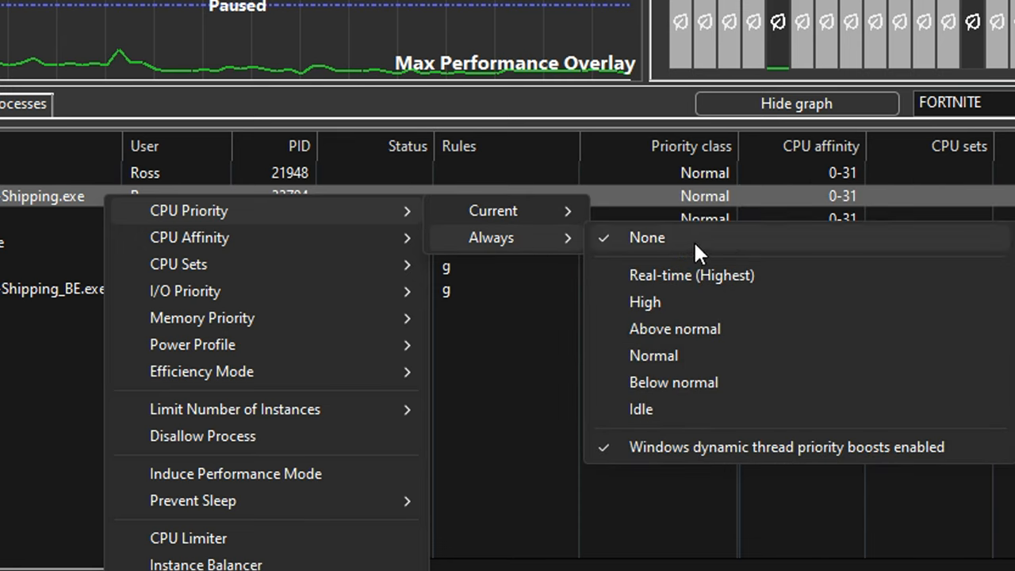
mouse_move(654, 355)
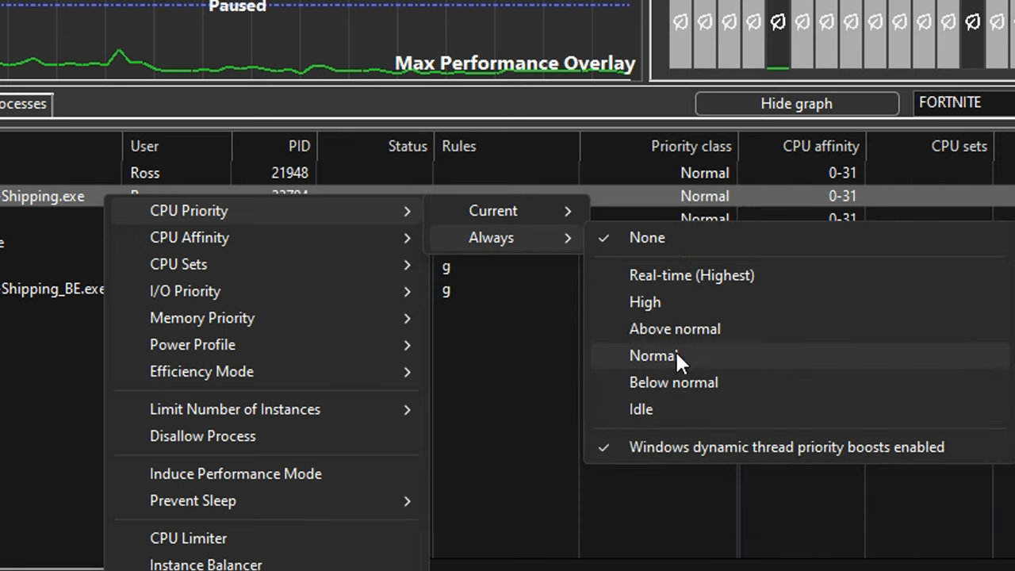
click(644, 301)
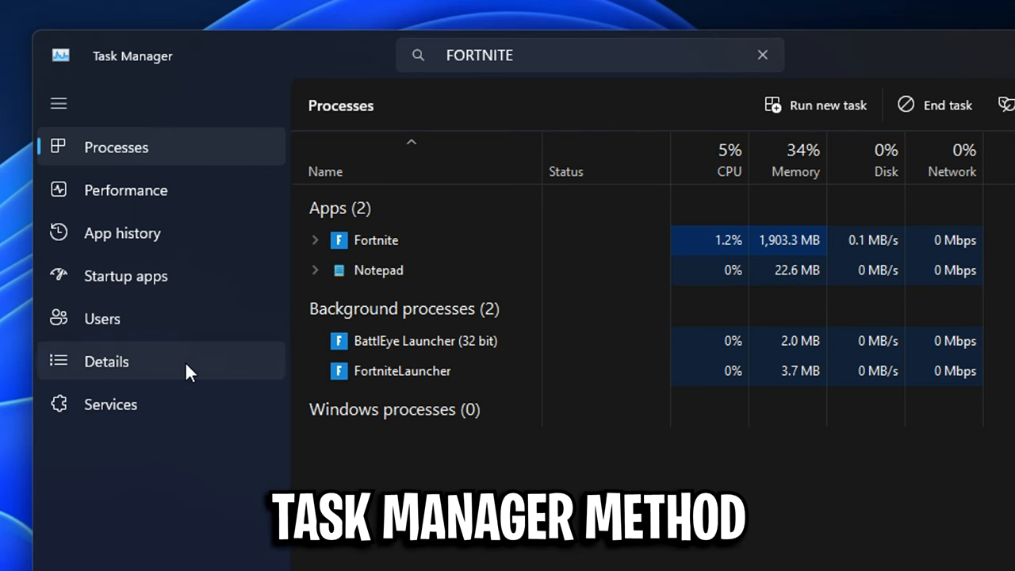
Step: Show Task Manager's priority choices for FortniteClient-Win64-Shipping.exe, currently High
right_click(406, 169)
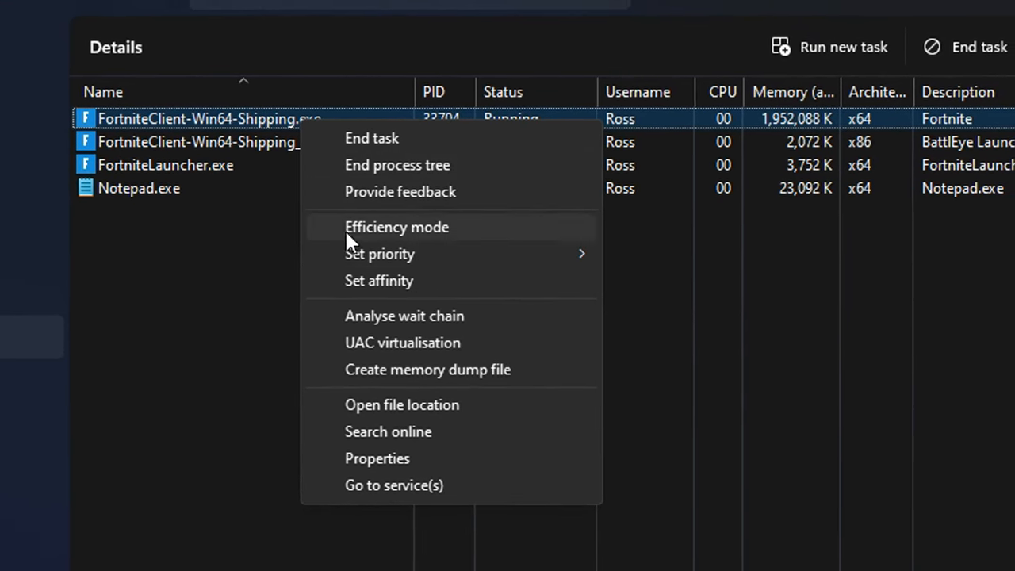
click(379, 254)
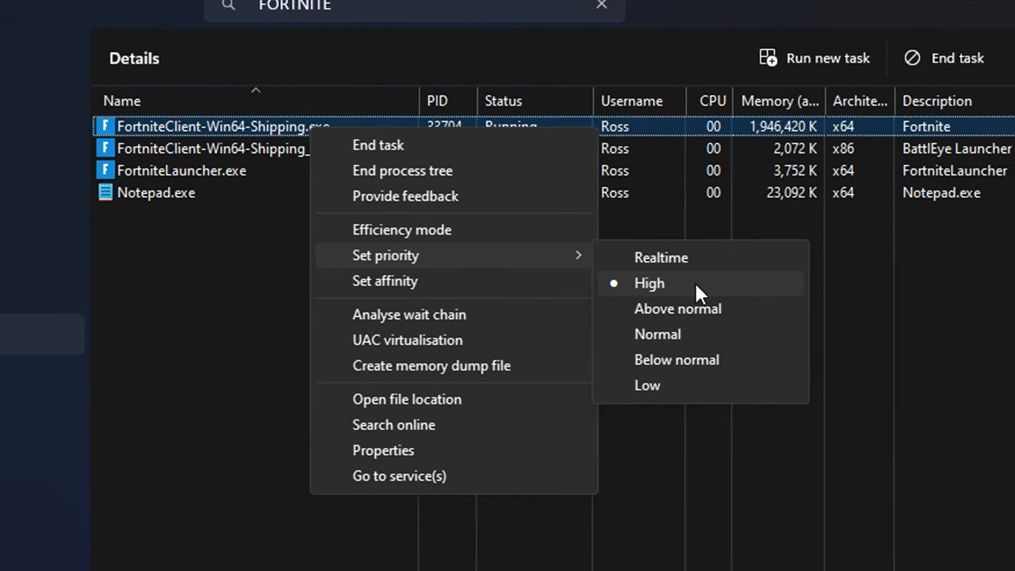
mouse_move(706, 333)
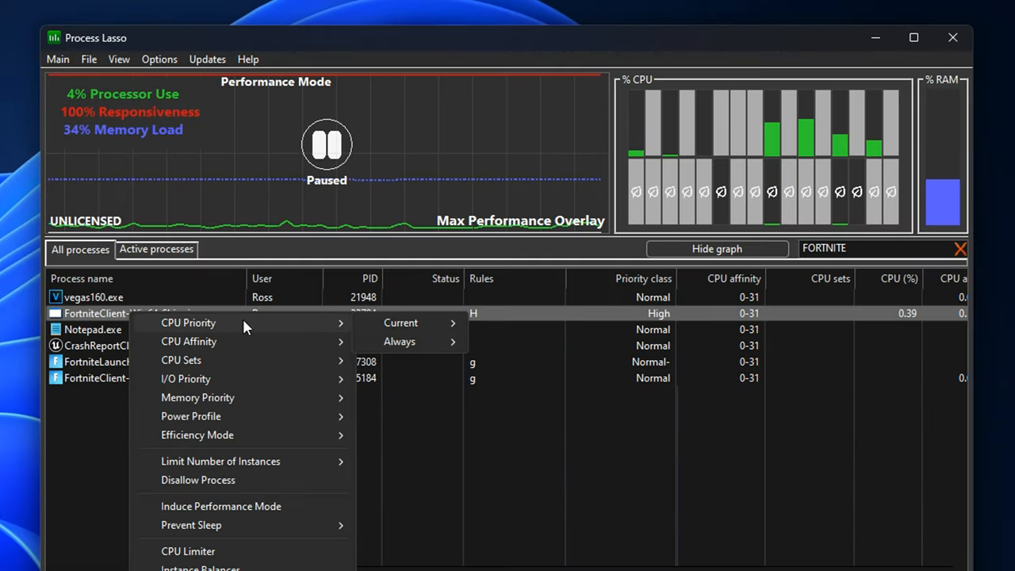
mouse_move(400, 324)
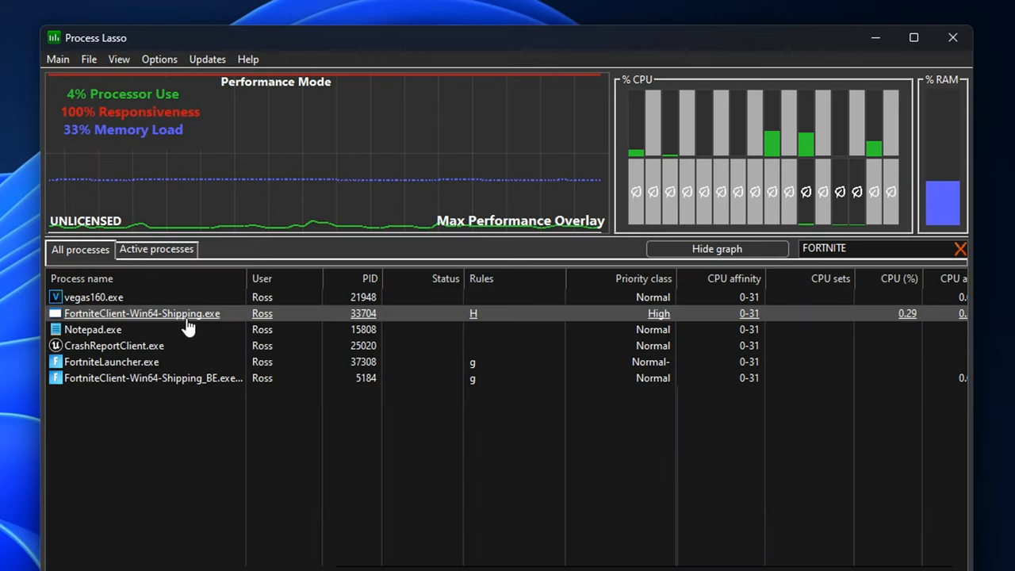
right_click(141, 314)
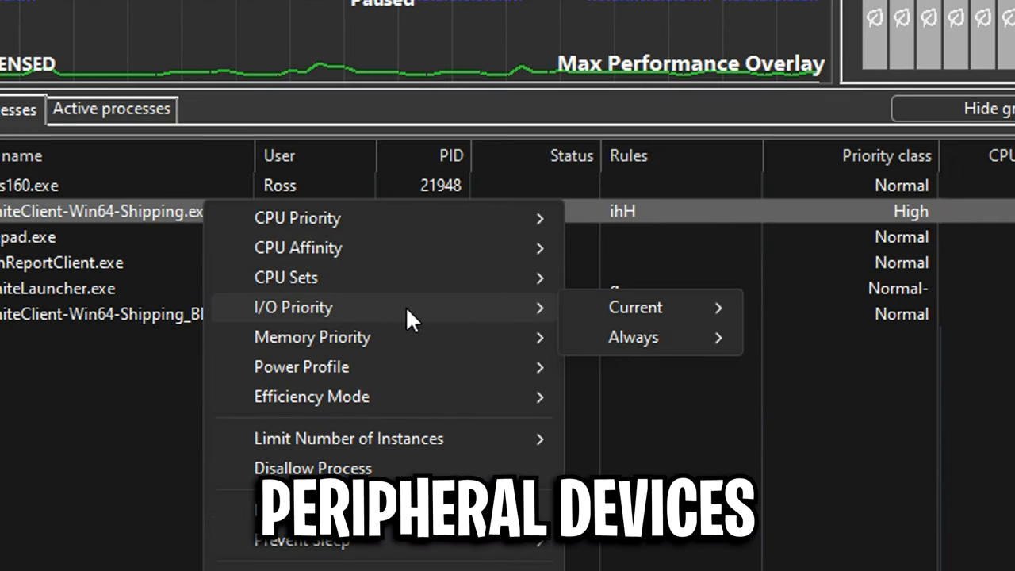
mouse_move(419, 321)
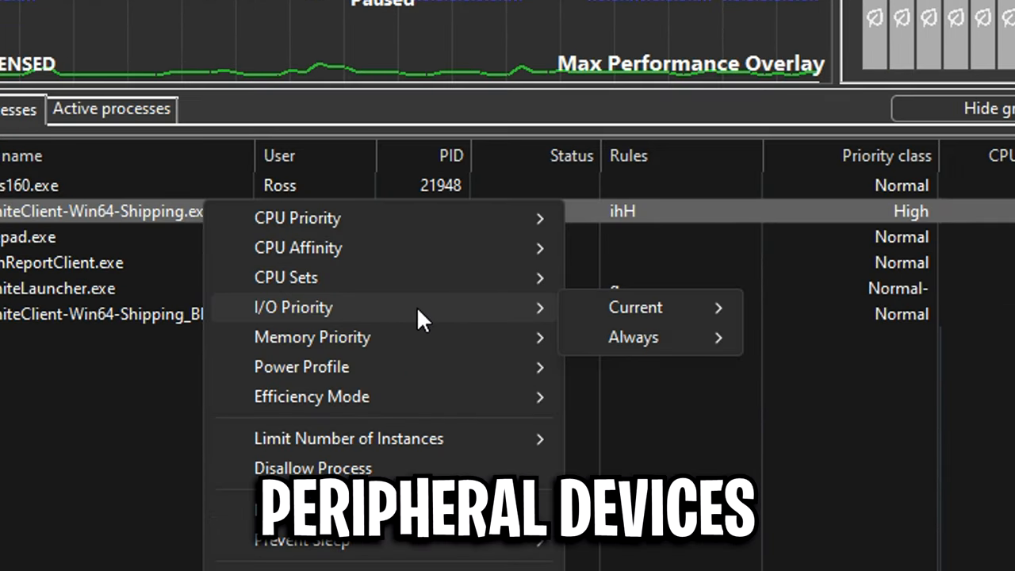
click(635, 336)
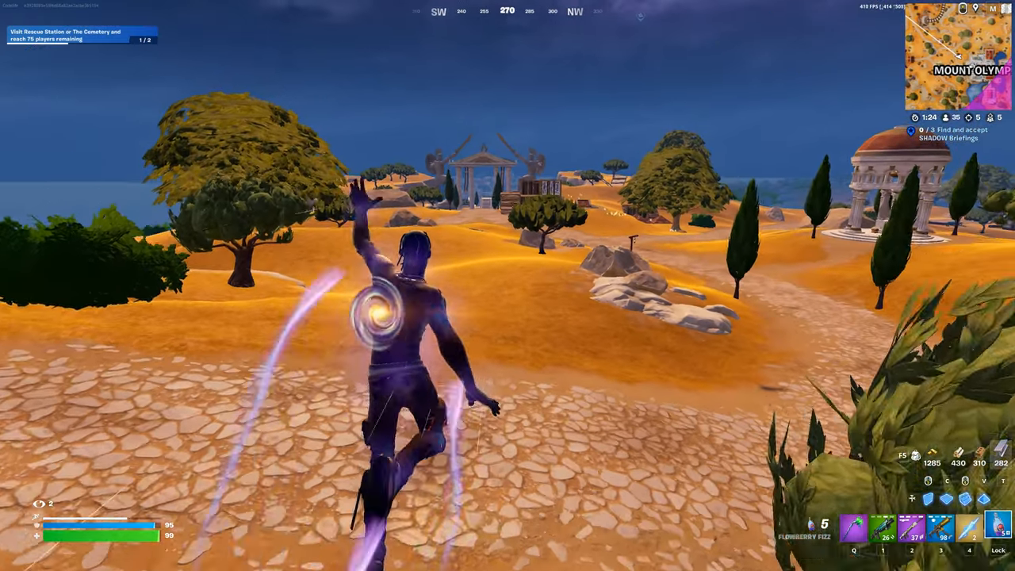
mouse_move(508, 286)
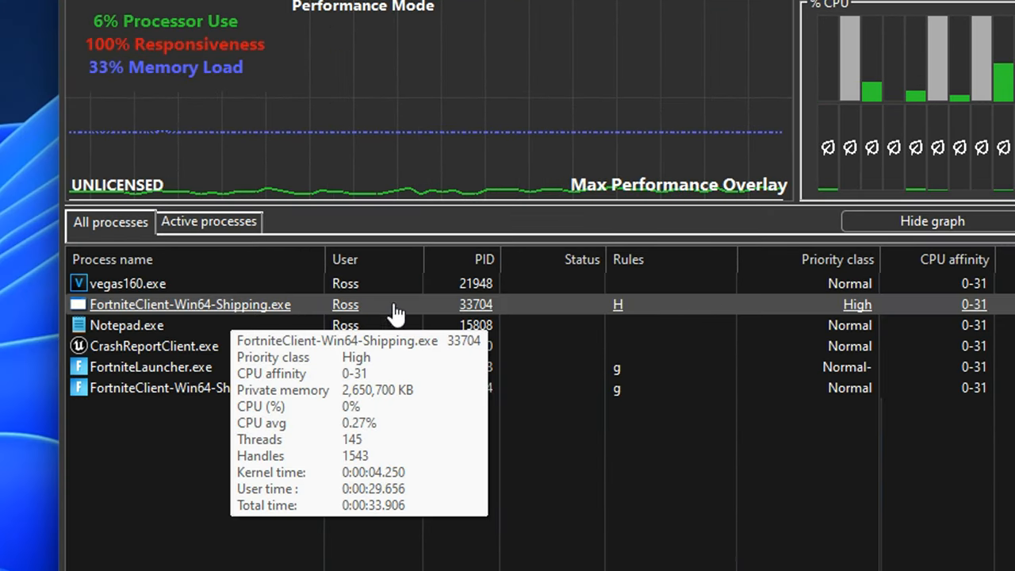
mouse_move(224, 311)
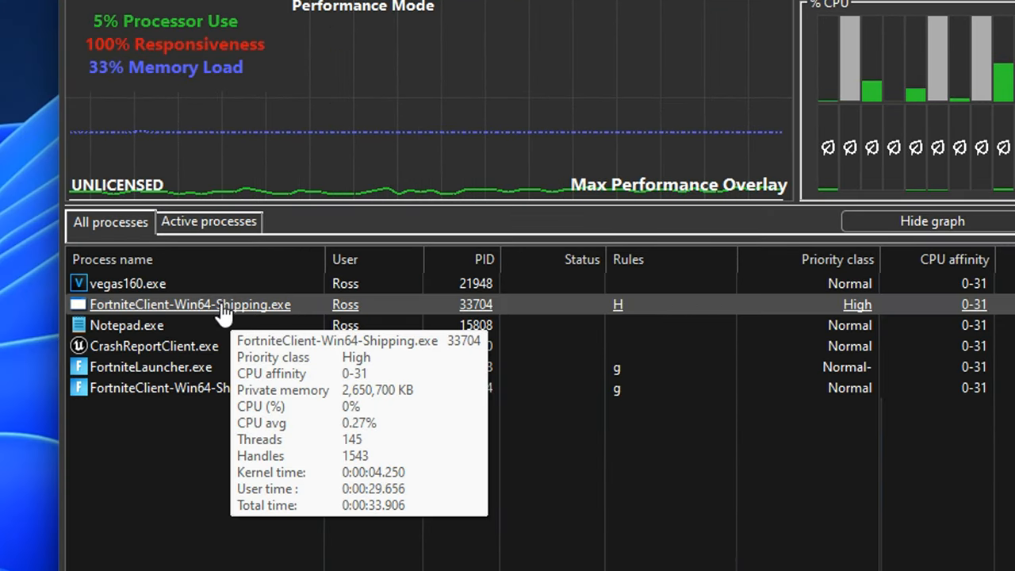
right_click(190, 305)
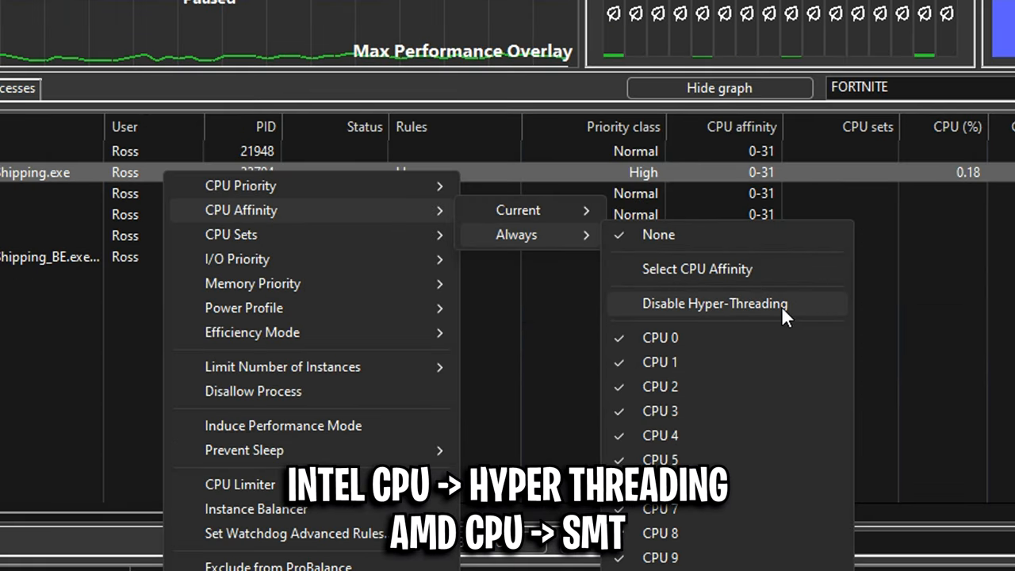
mouse_move(790, 317)
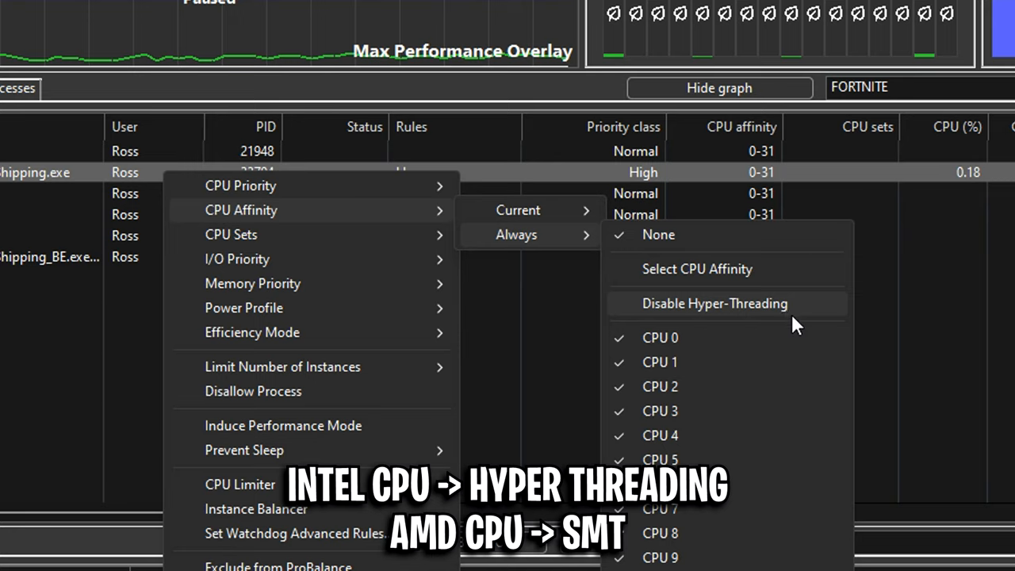
mouse_move(737, 309)
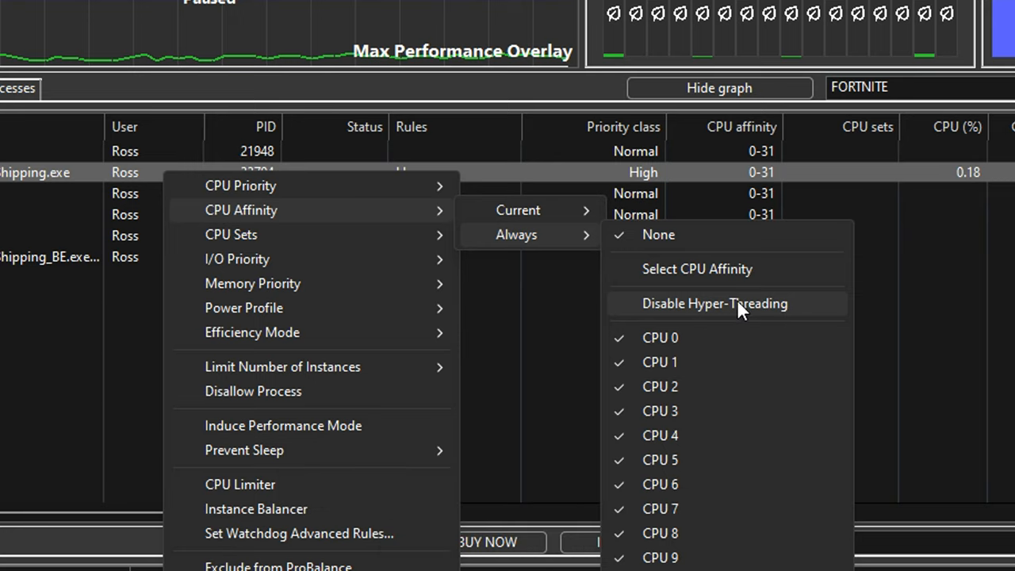
mouse_move(803, 308)
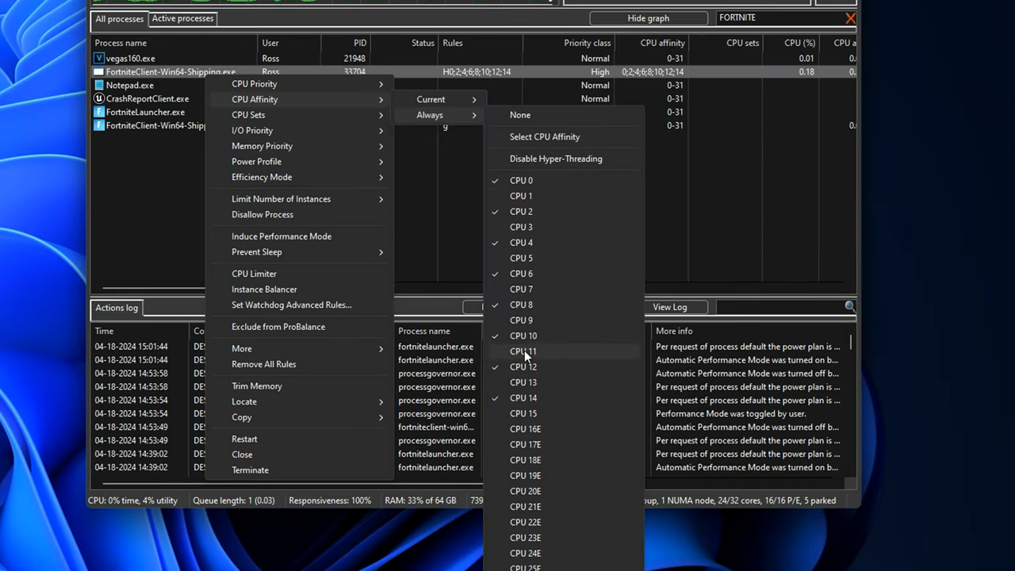
mouse_move(578, 476)
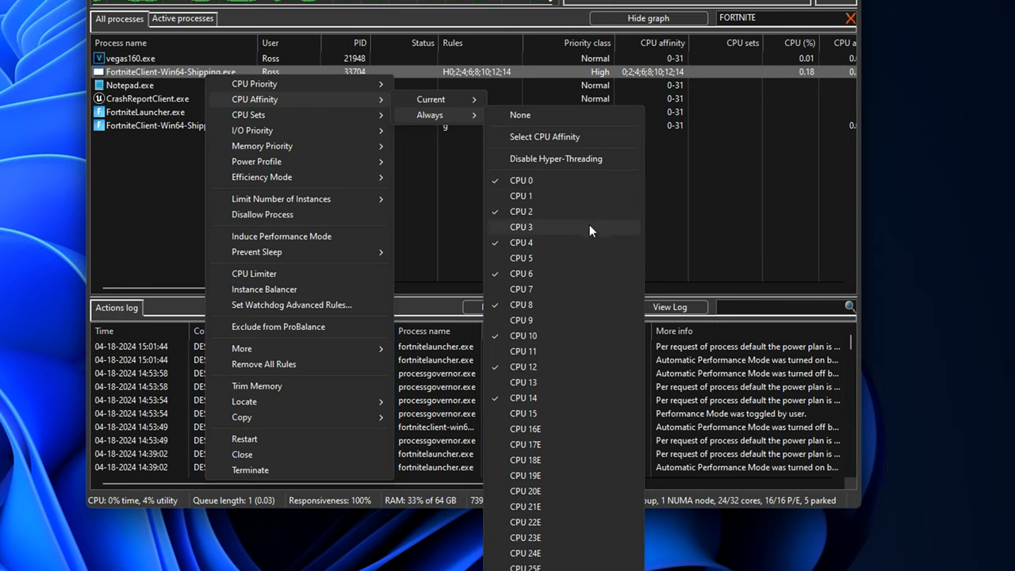
mouse_move(529, 387)
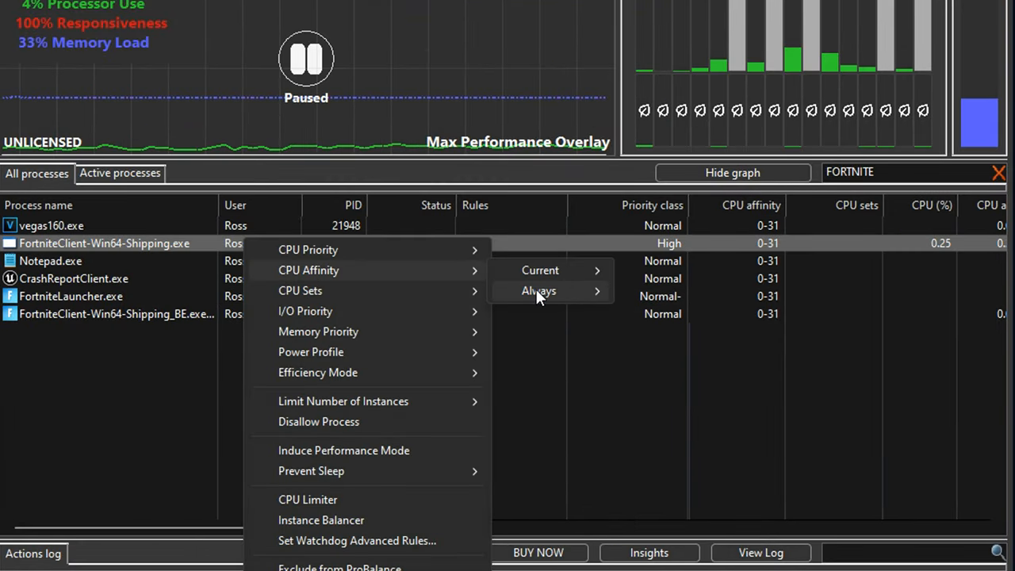
click(540, 290)
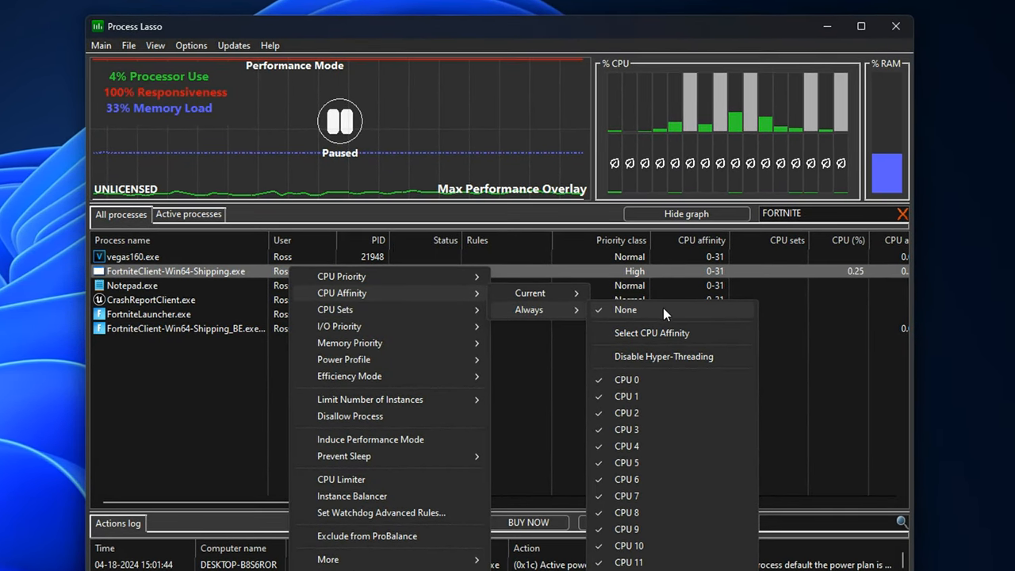
mouse_move(700, 324)
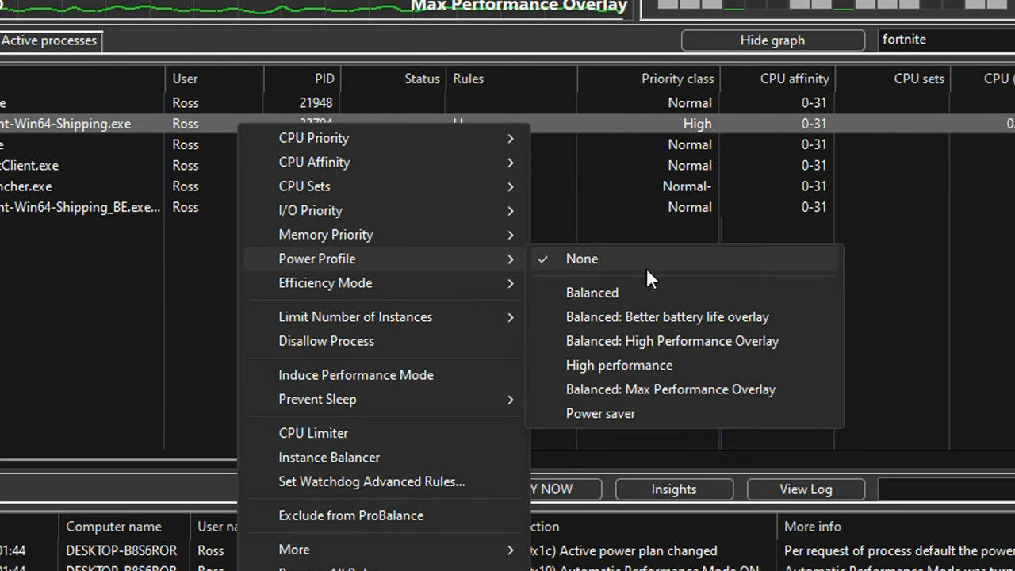
mouse_move(752, 282)
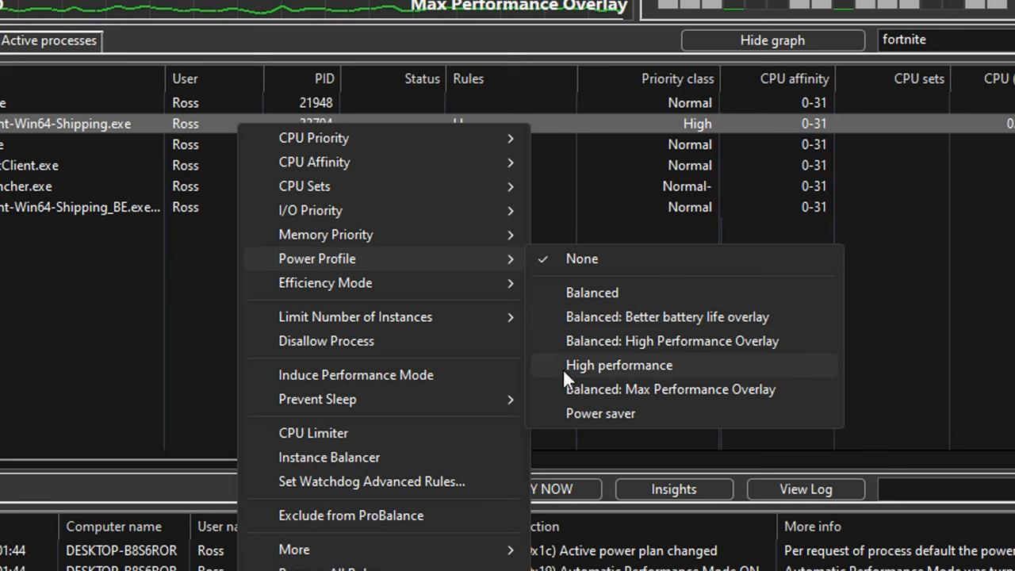
mouse_move(694, 341)
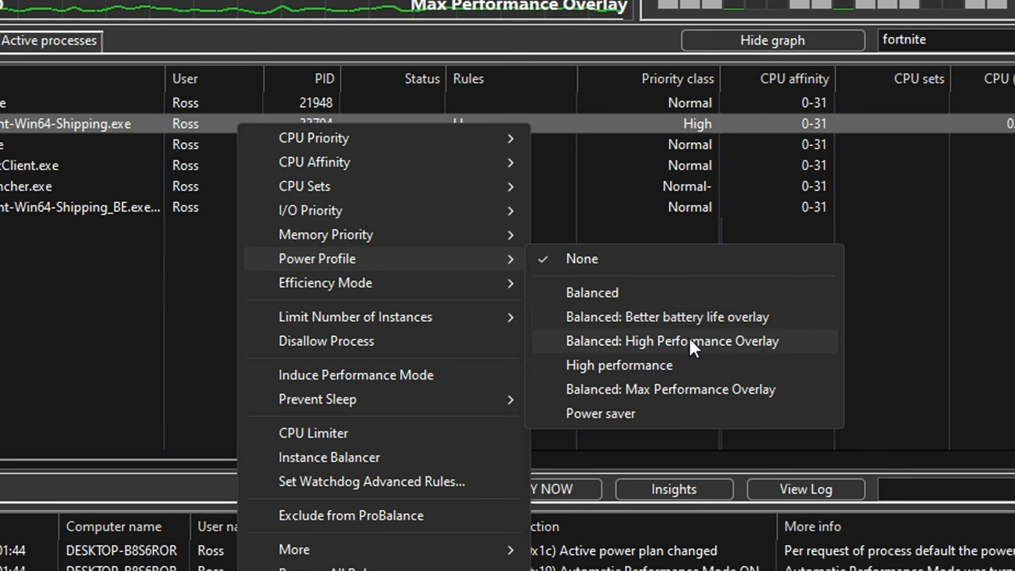
mouse_move(707, 354)
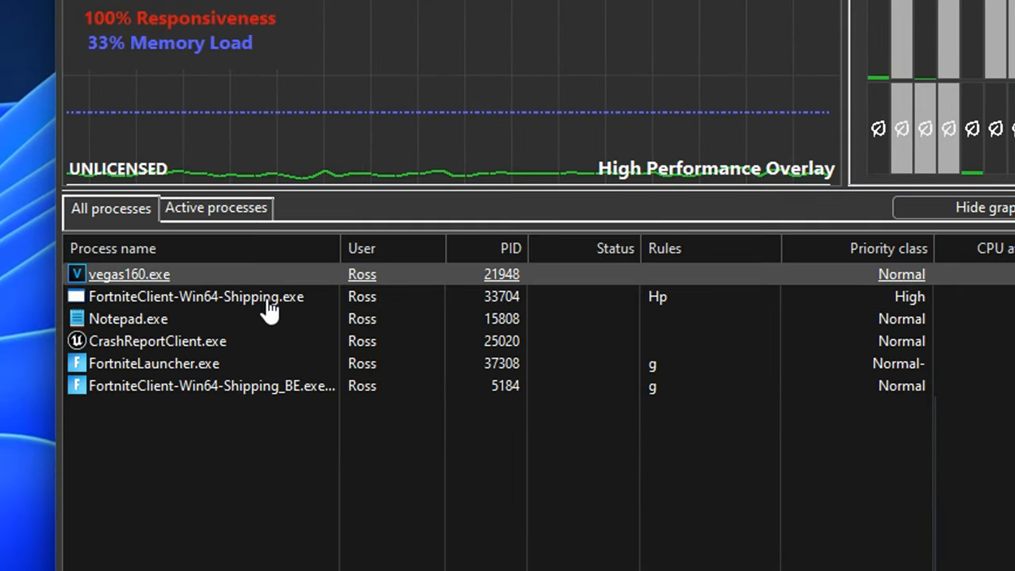
Step: Restrict the Fortnite client to always use the P-cores, CPUs 0-15, and confirm
right_click(191, 297)
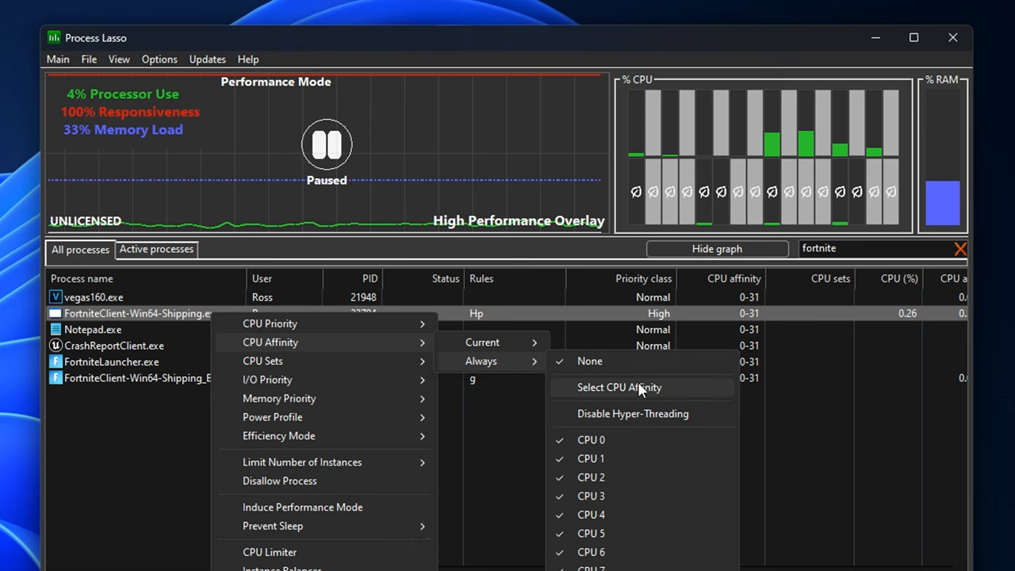
mouse_move(690, 400)
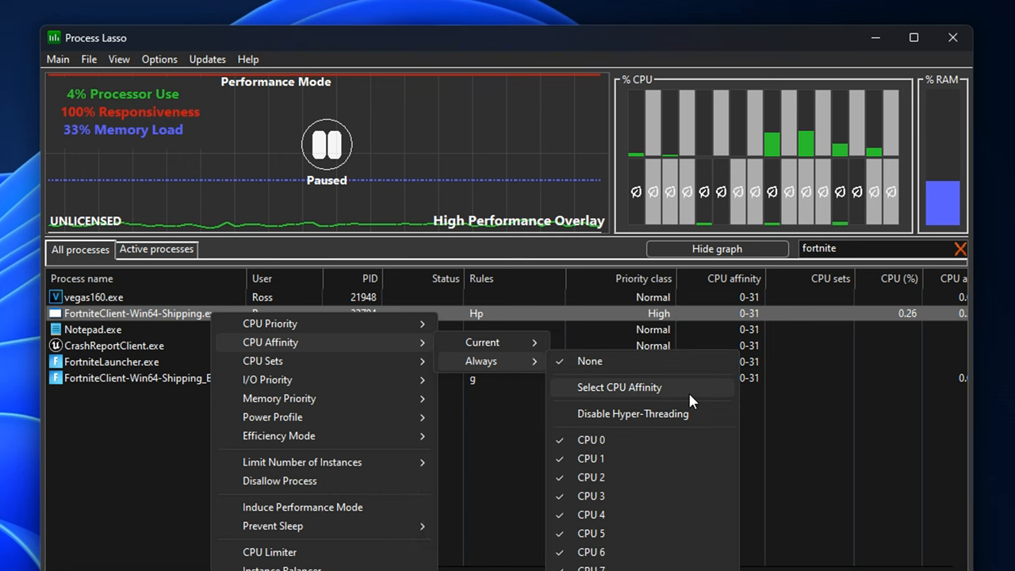
click(618, 387)
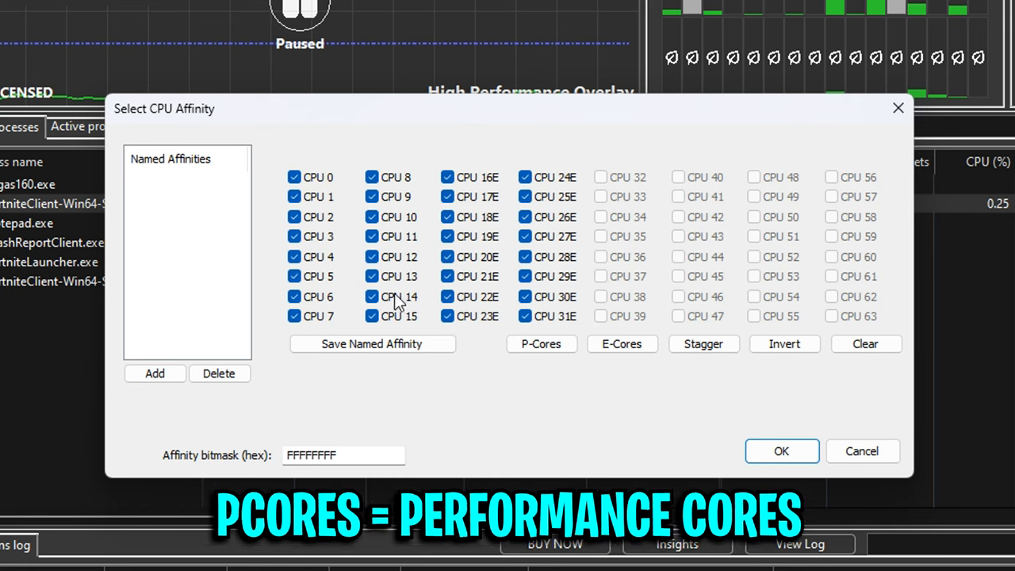
mouse_move(492, 385)
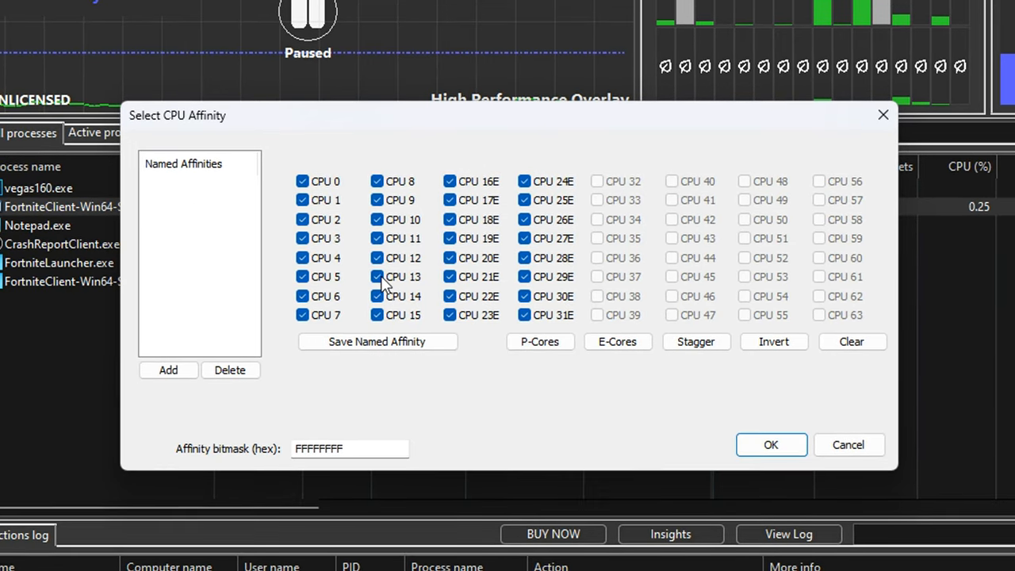
click(540, 341)
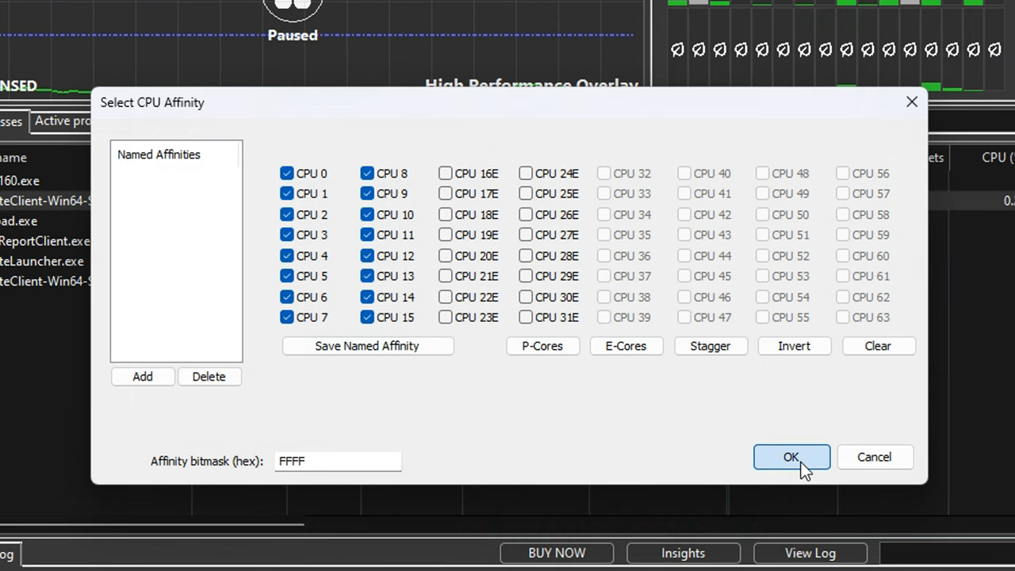
click(790, 456)
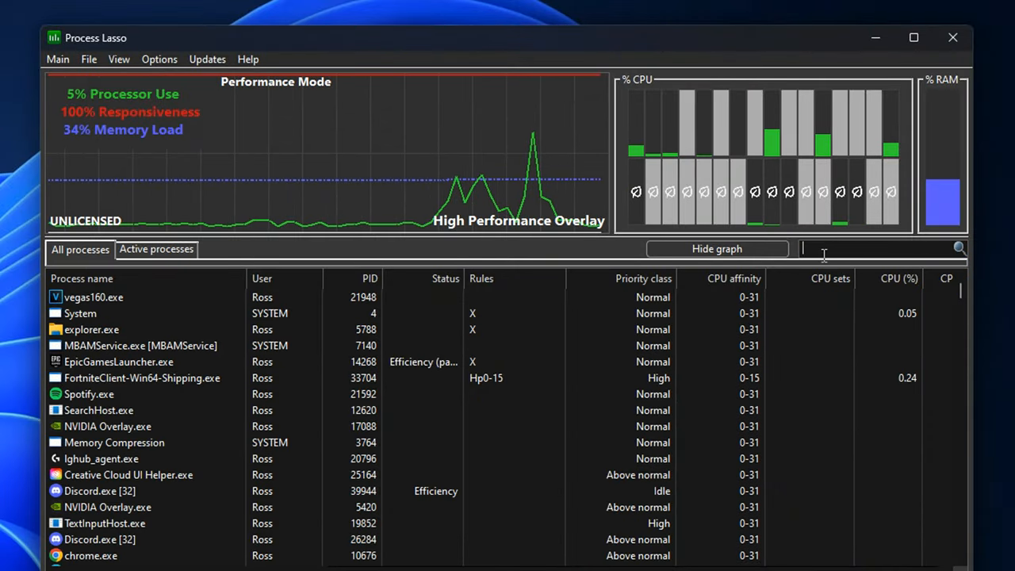
Step: Filter for Discord and tick only the E-cores, CPUs 16-31, in its permanent affinity chooser
text(DISCORD)
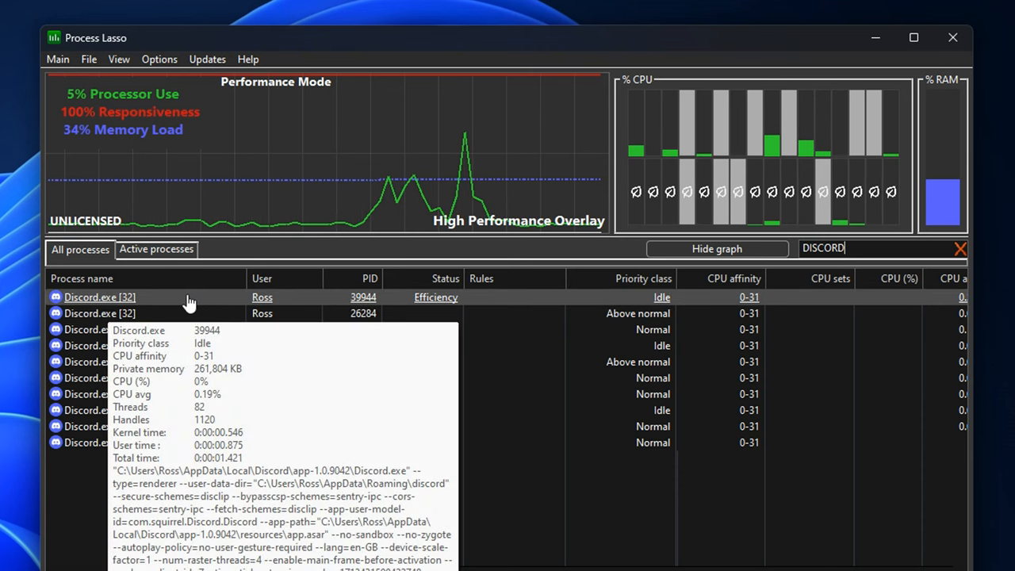
right_click(100, 296)
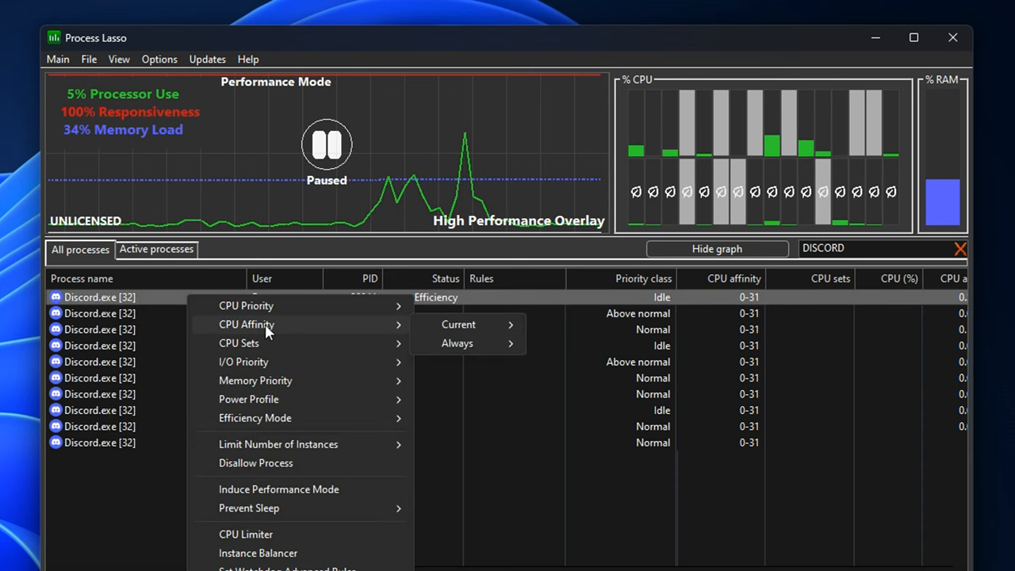
click(457, 342)
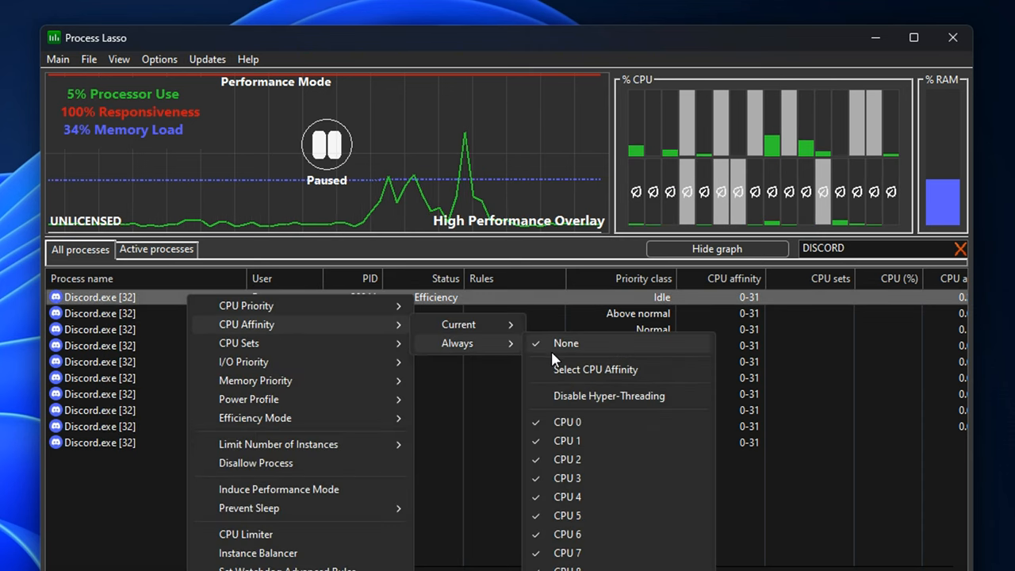
click(596, 368)
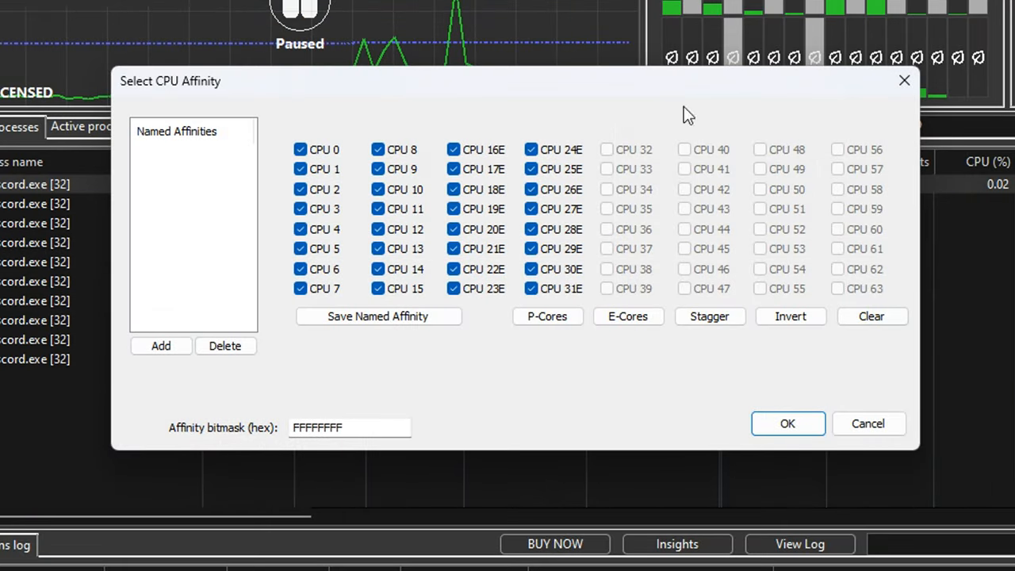
mouse_move(628, 317)
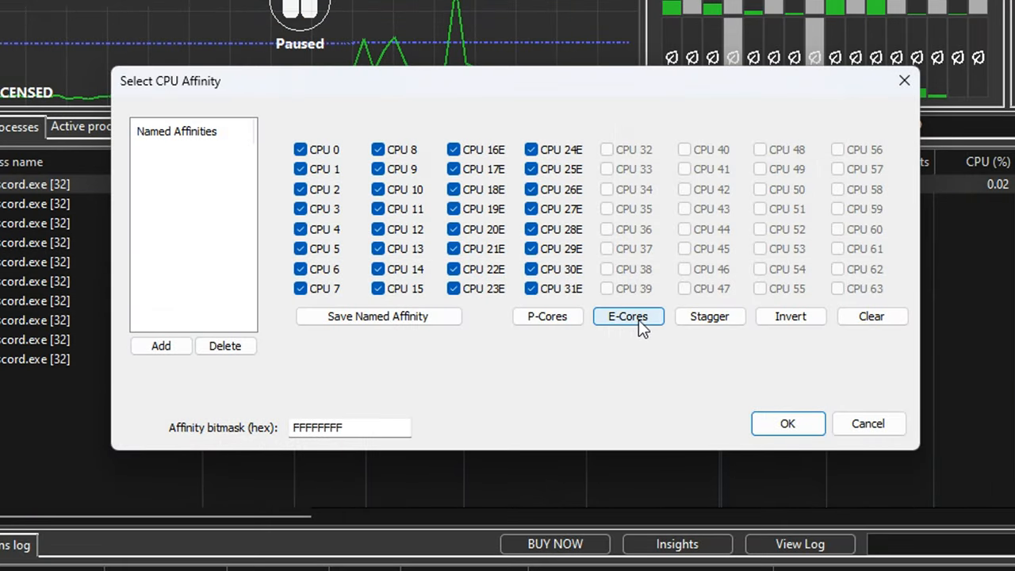
click(628, 316)
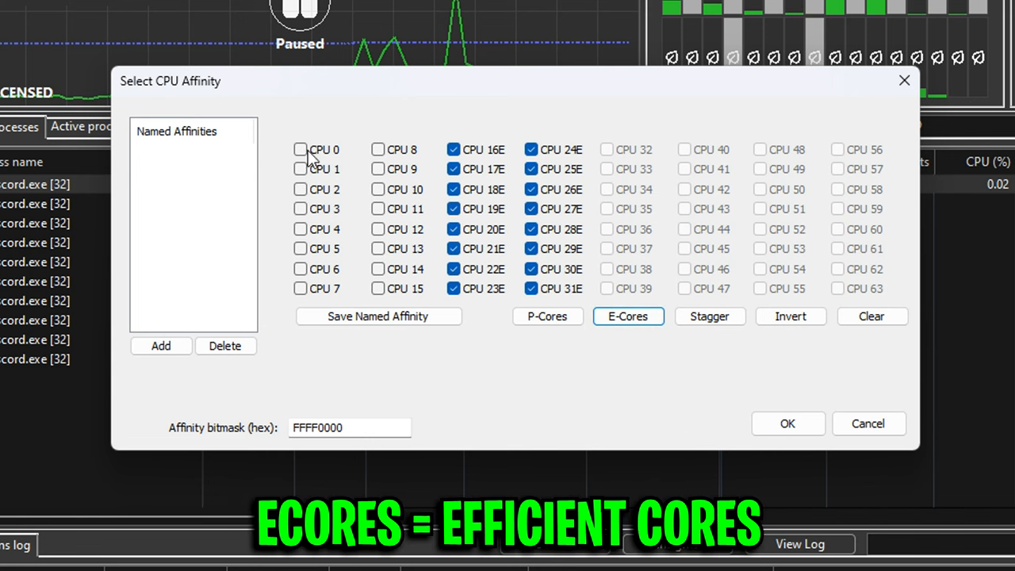
mouse_move(622, 363)
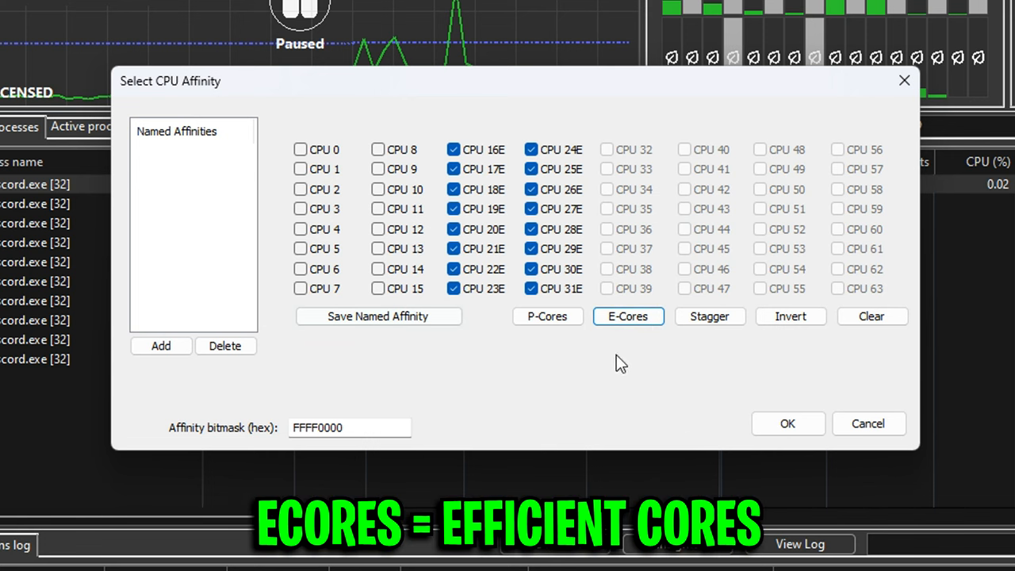
mouse_move(457, 130)
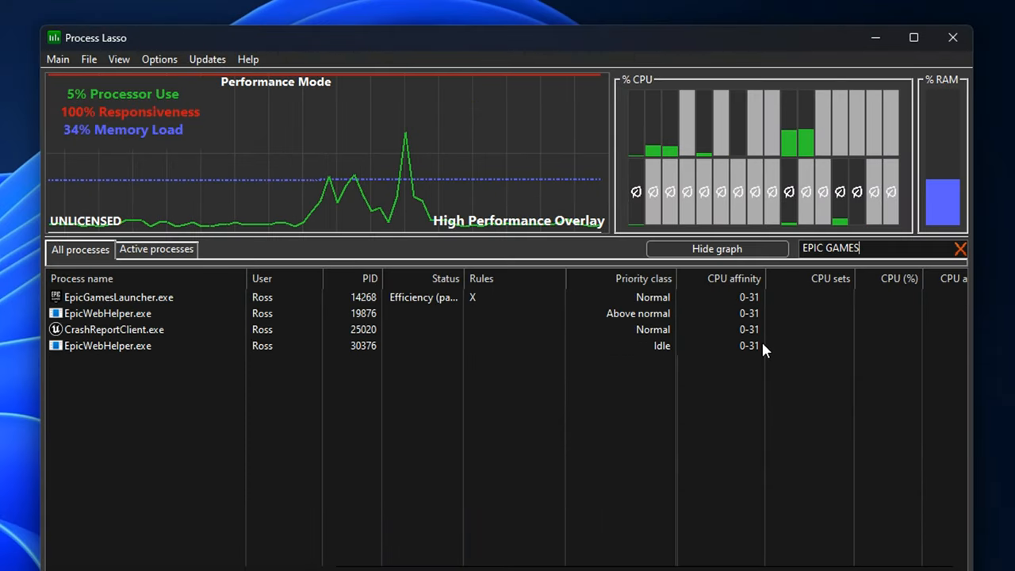
Step: Set EpicGamesLauncher.exe's permanent affinity to the E-cores, then check Fortnite still has CPUs 0-15
right_click(119, 297)
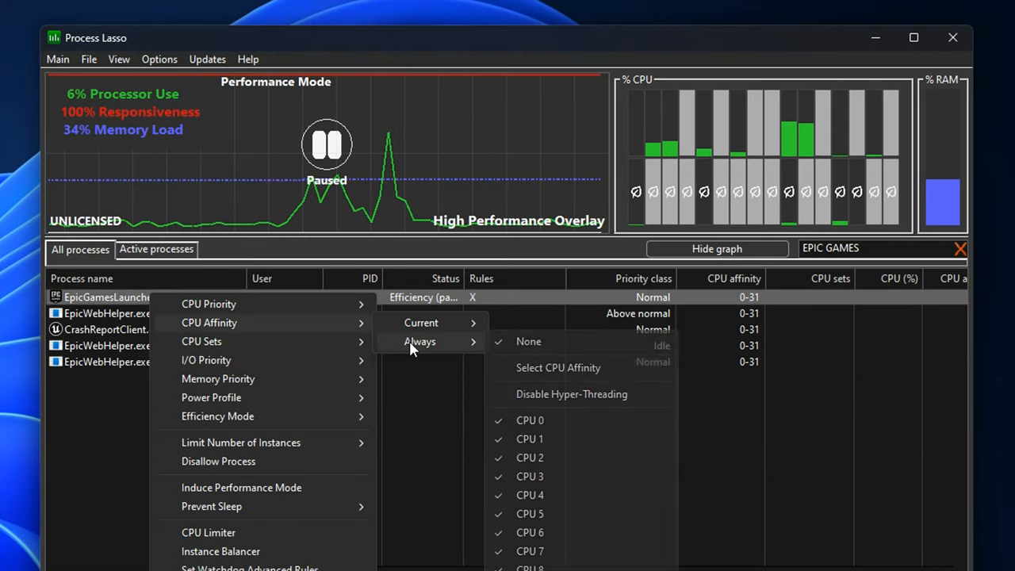
click(559, 368)
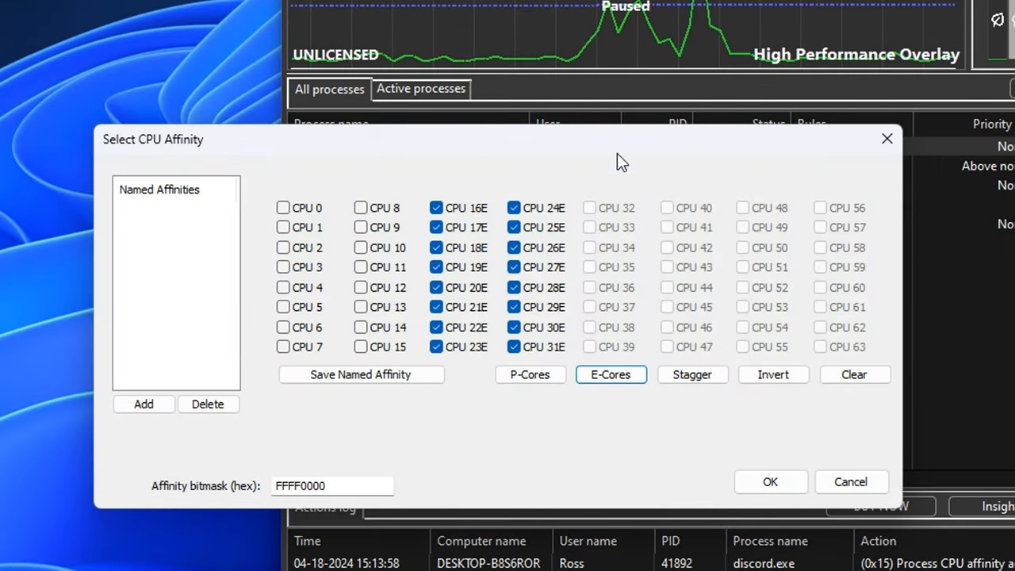
mouse_move(583, 408)
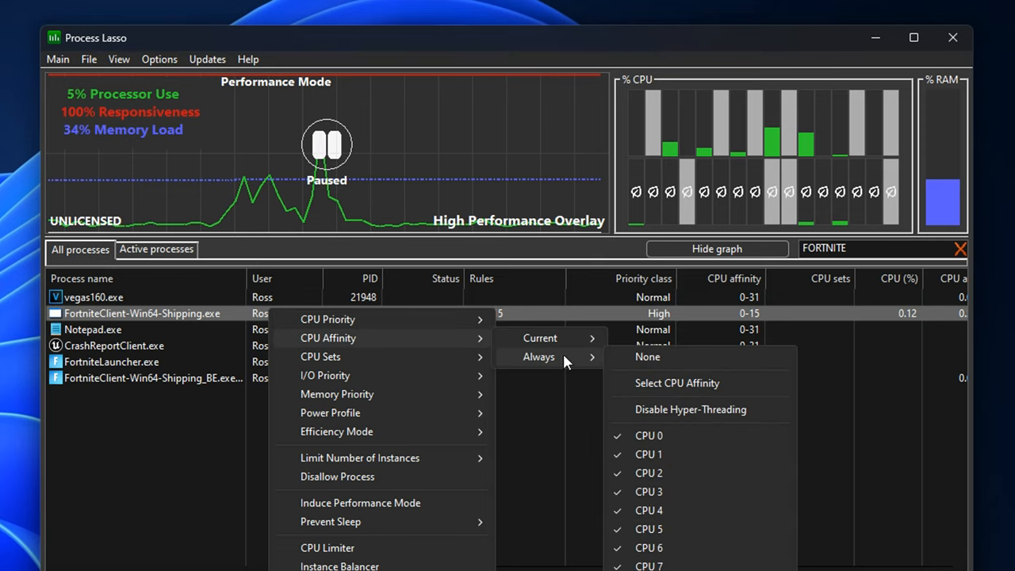
click(676, 382)
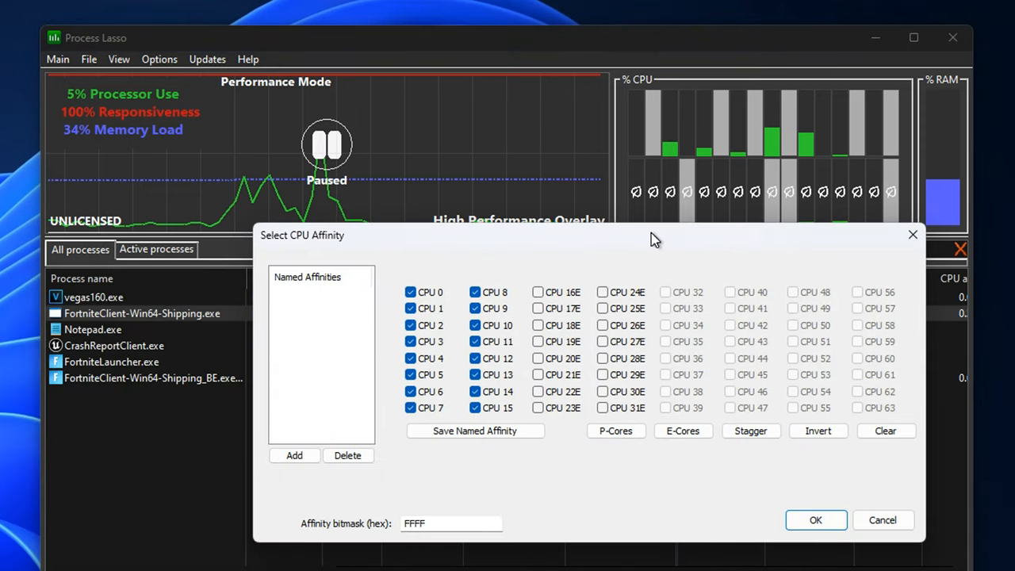
mouse_move(389, 268)
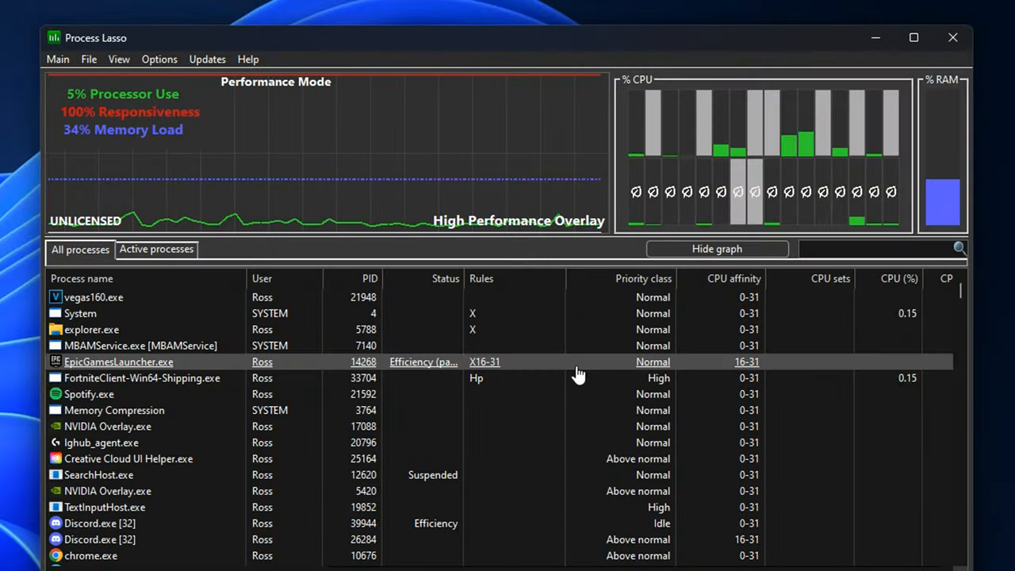
text(FORTNITE)
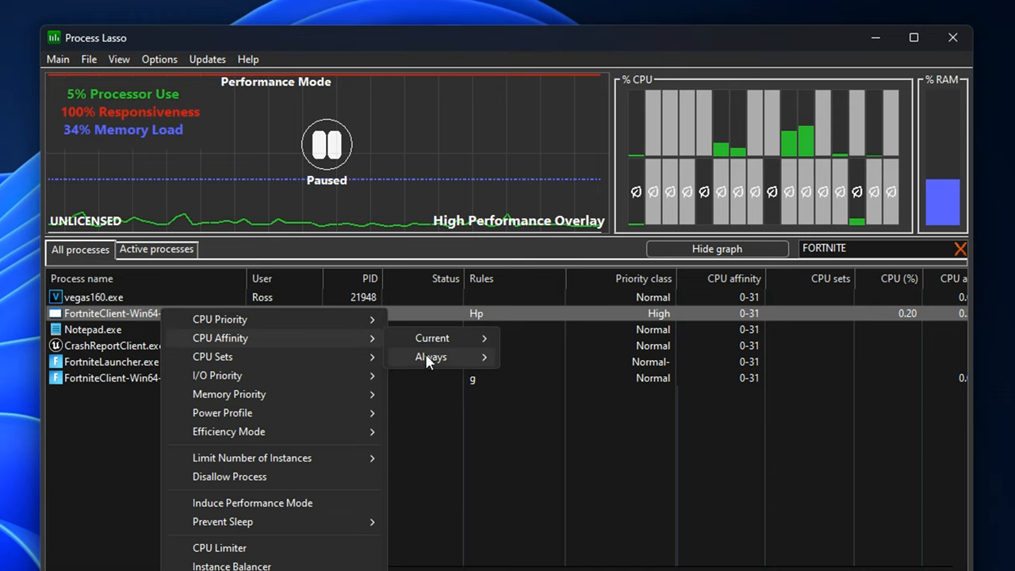
click(432, 356)
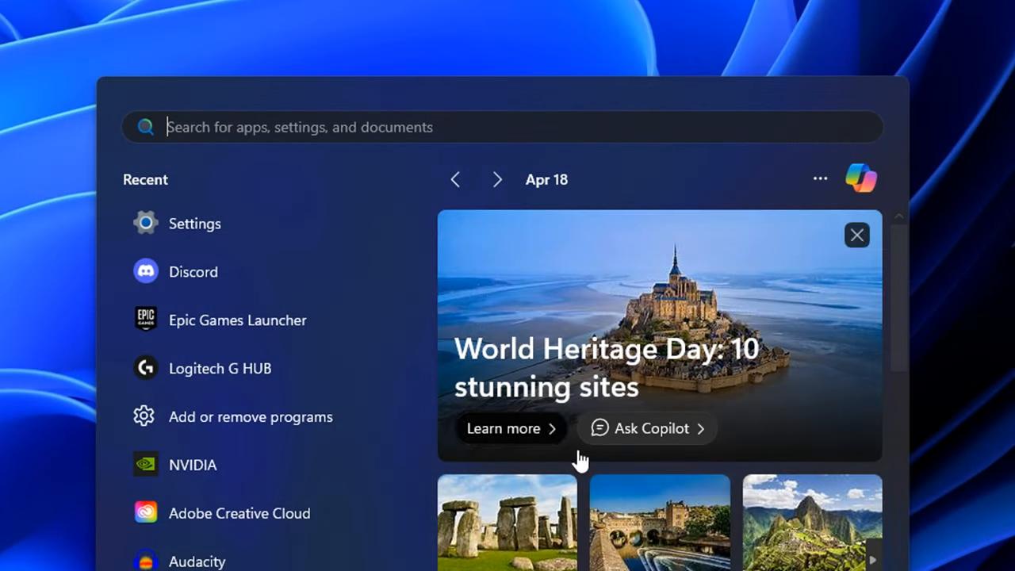
Step: Reach Installed apps via 'Add or remove programs' and show Process Lasso's uninstall option
text(ADD)
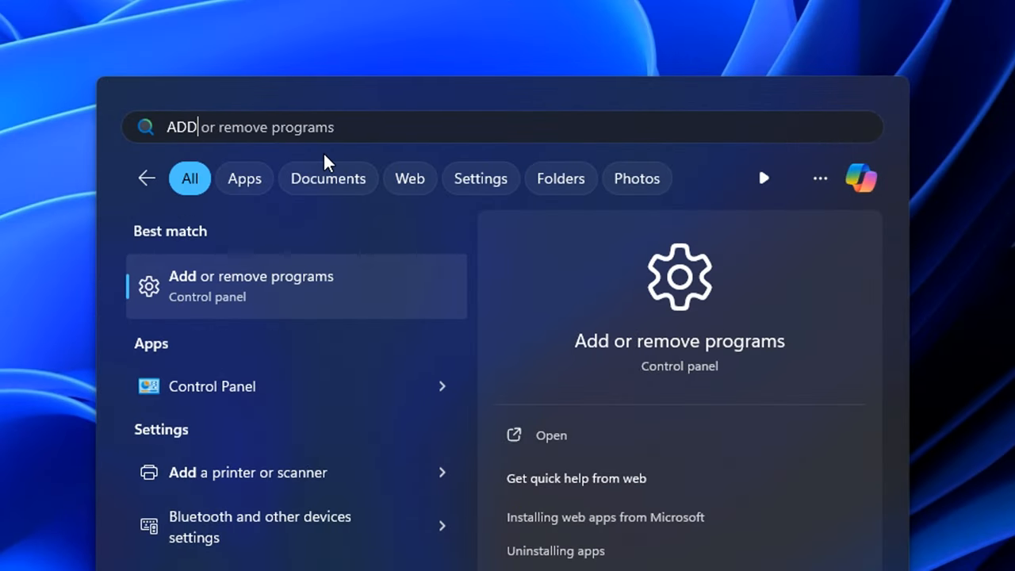
mouse_move(422, 292)
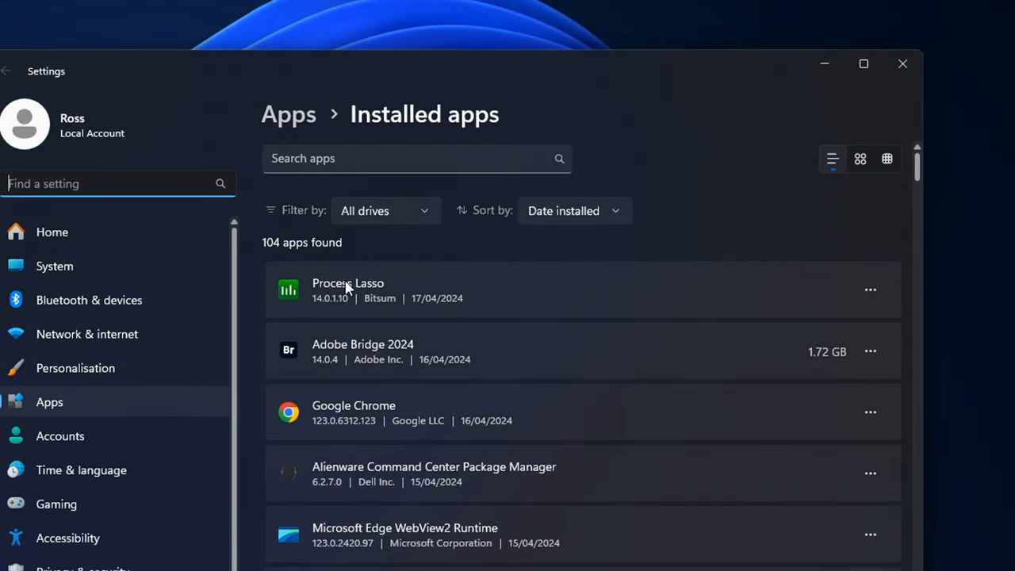
mouse_move(870, 289)
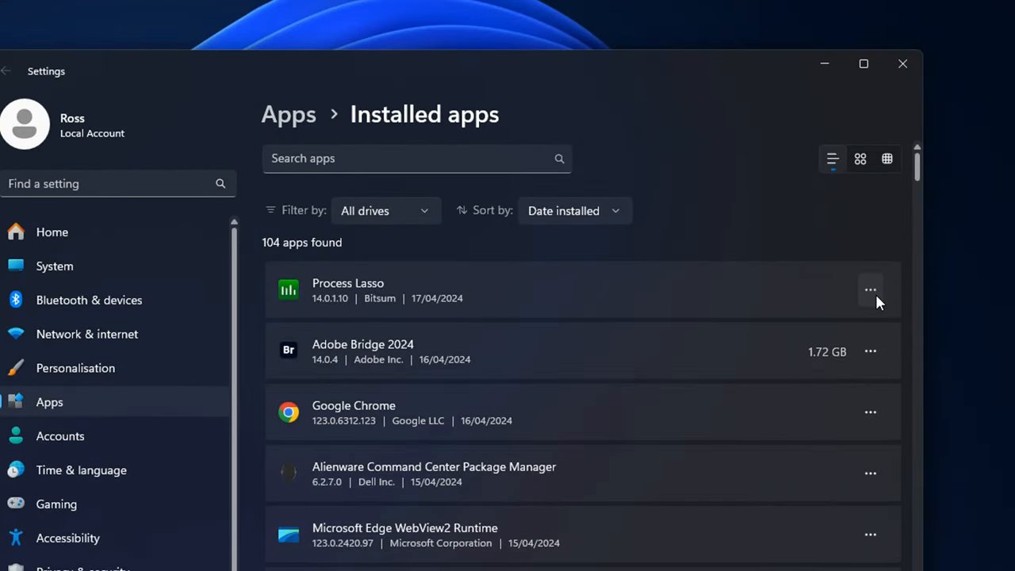
click(870, 289)
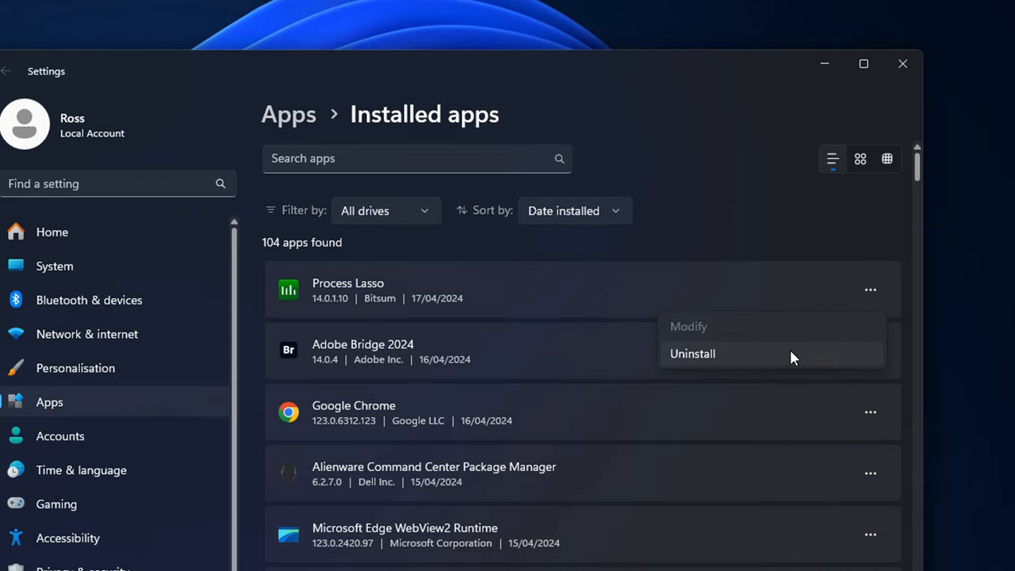